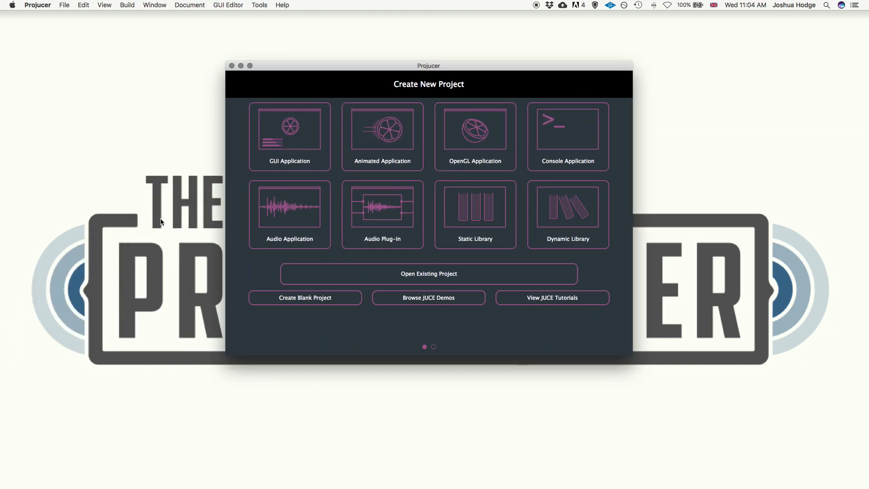
- Choose the Audio Application template and name the project demoProject
click(382, 214)
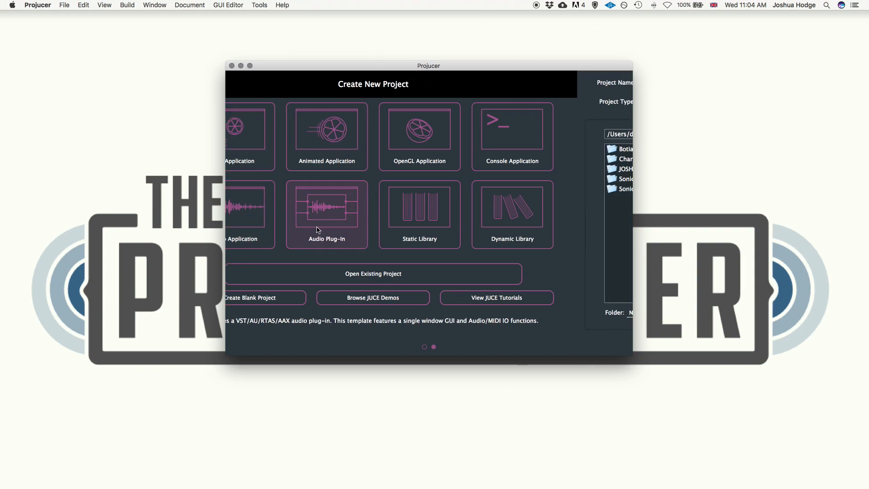
click(327, 215)
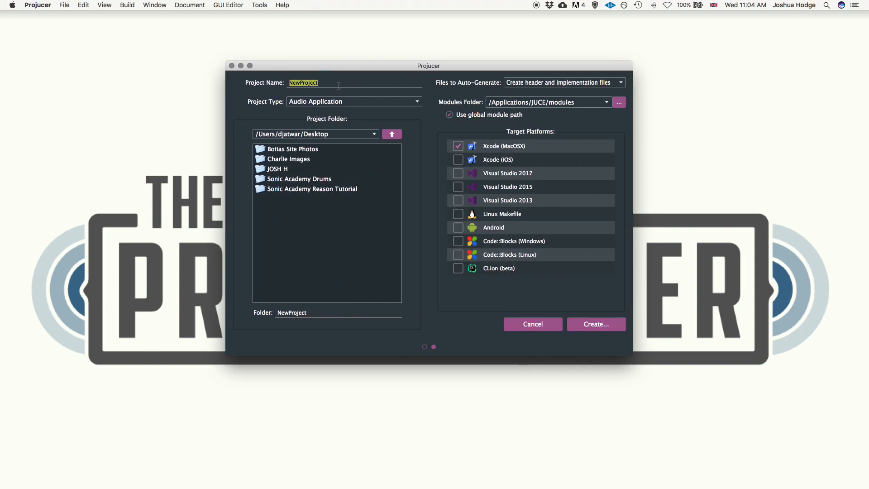
text(demo)
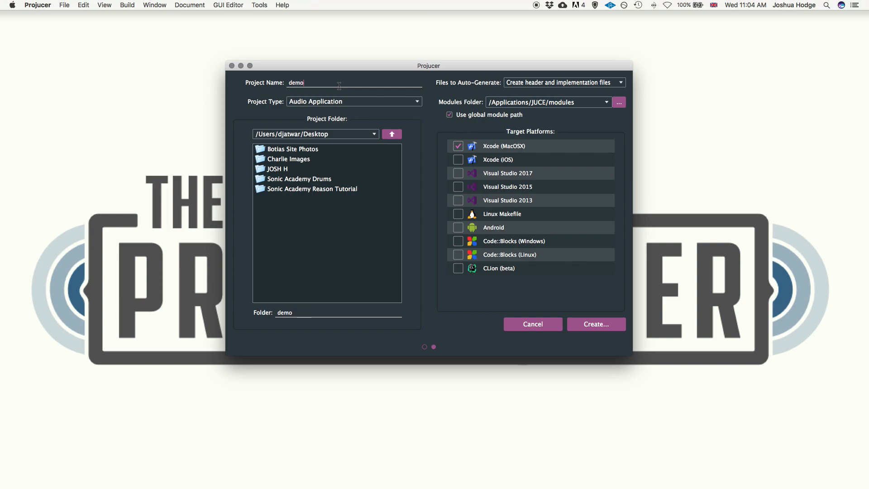
text(Project)
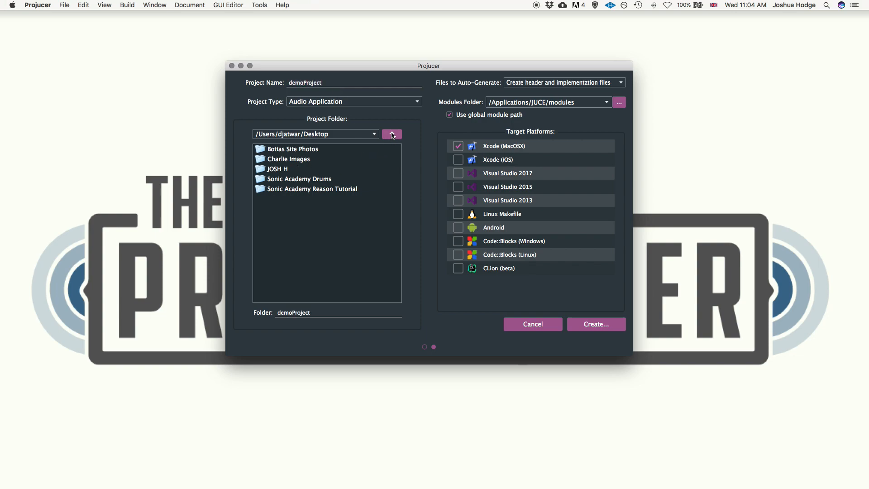
- Set the destination to Development/JUCE/goldsmithsFinalProject and create the project
click(392, 134)
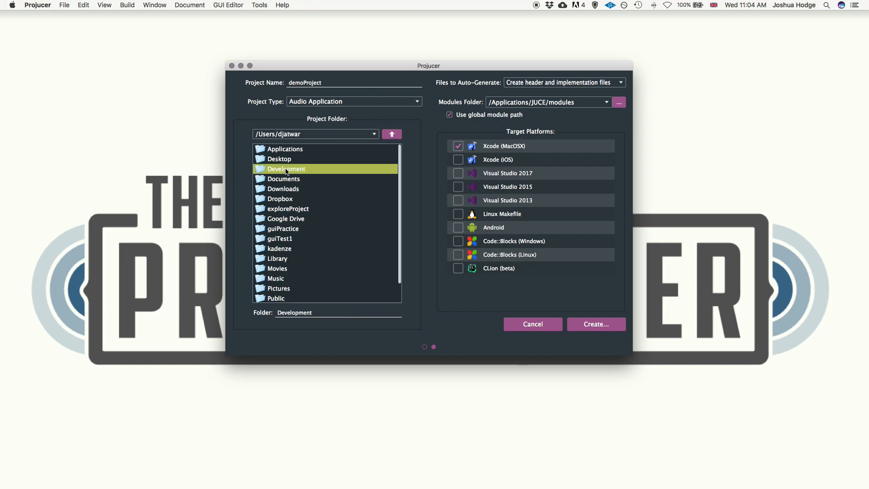
double_click(287, 168)
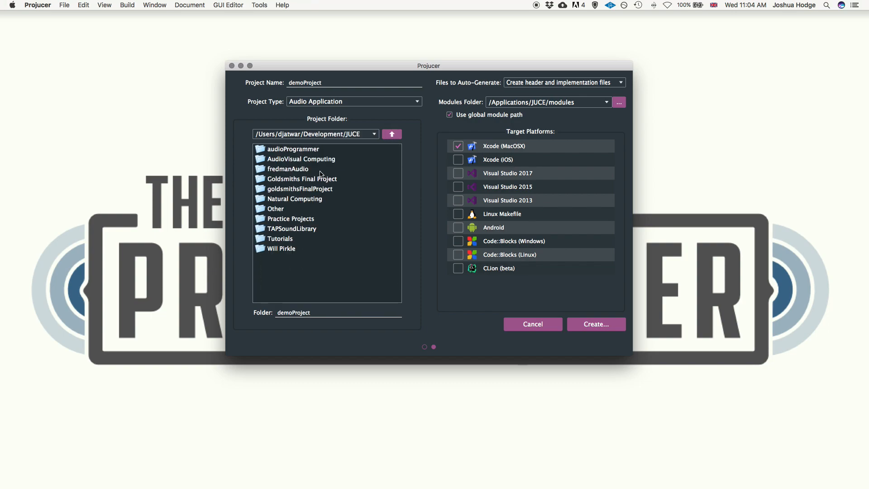
double_click(299, 188)
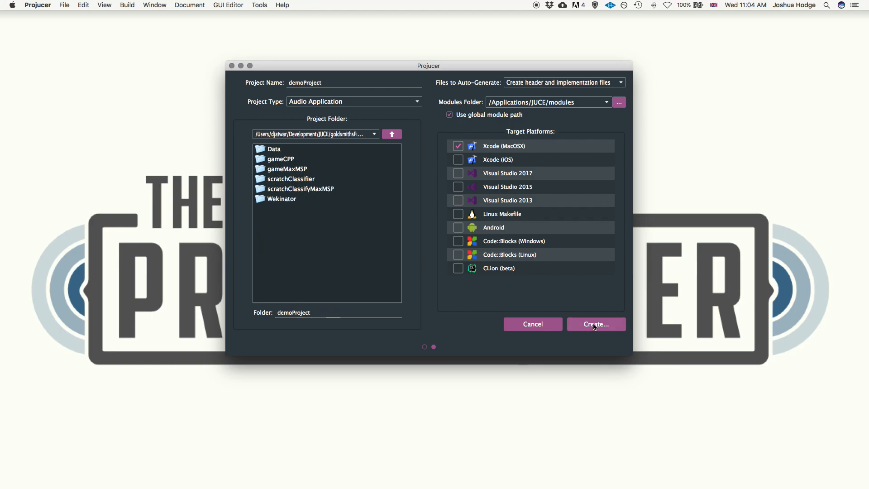
click(596, 324)
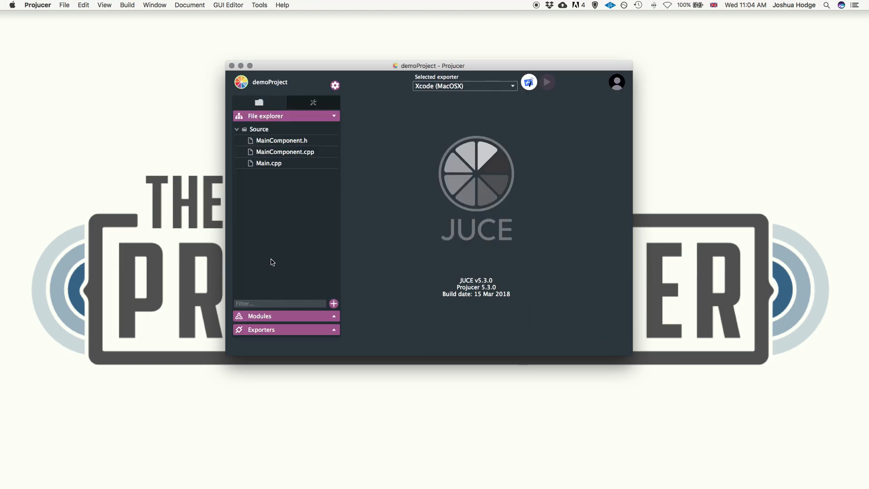
- Arrange Finder beside Projucer and browse Development > Libraries > RapidLib > RAPID-MIX_API
drag(429, 66, 497, 81)
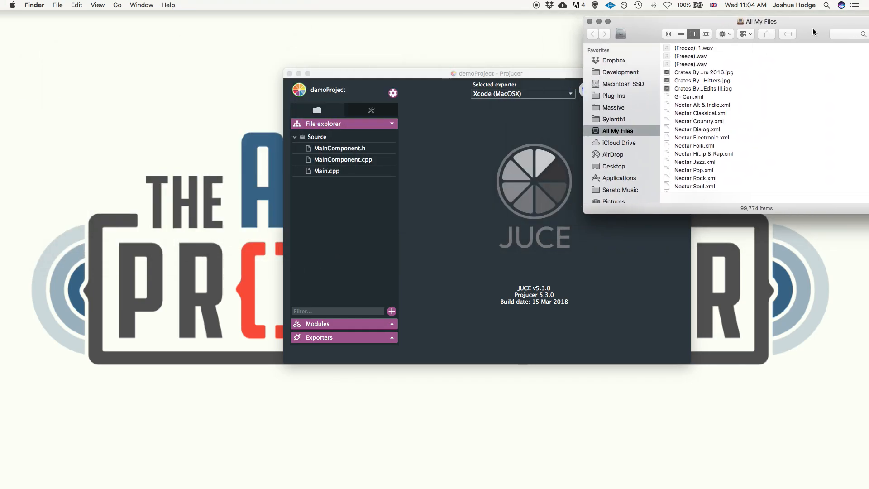
drag(760, 21, 647, 16)
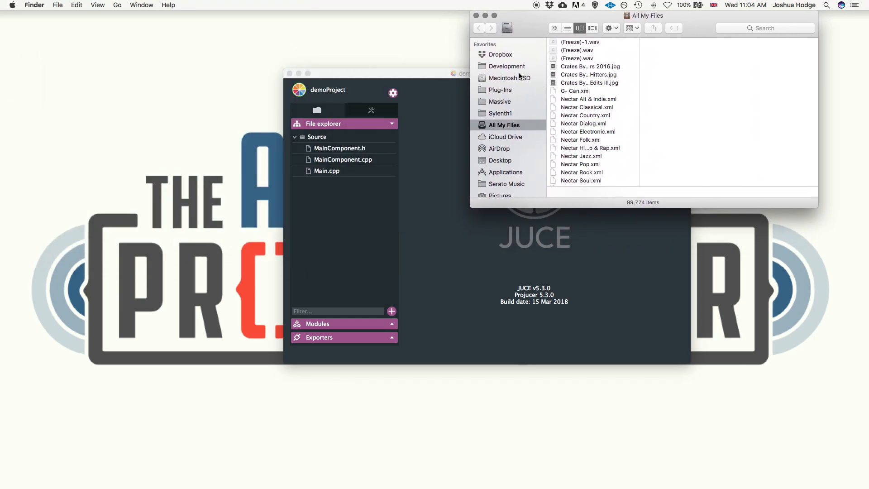
click(505, 66)
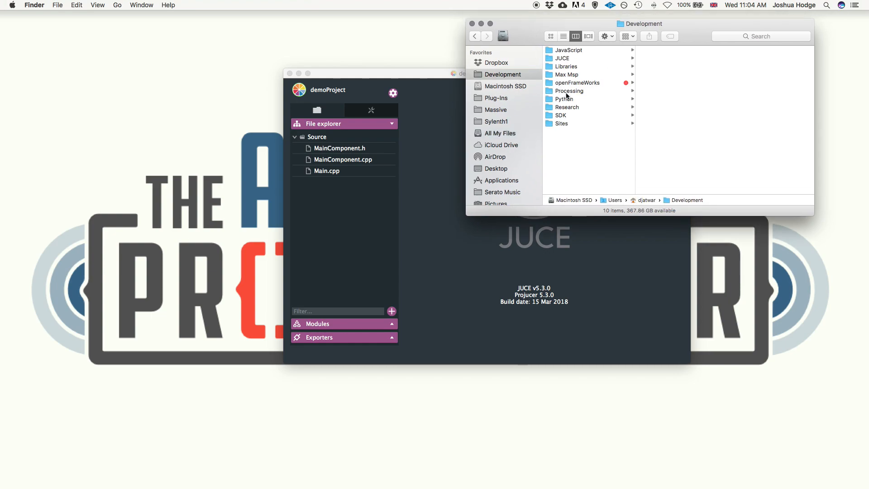
click(564, 66)
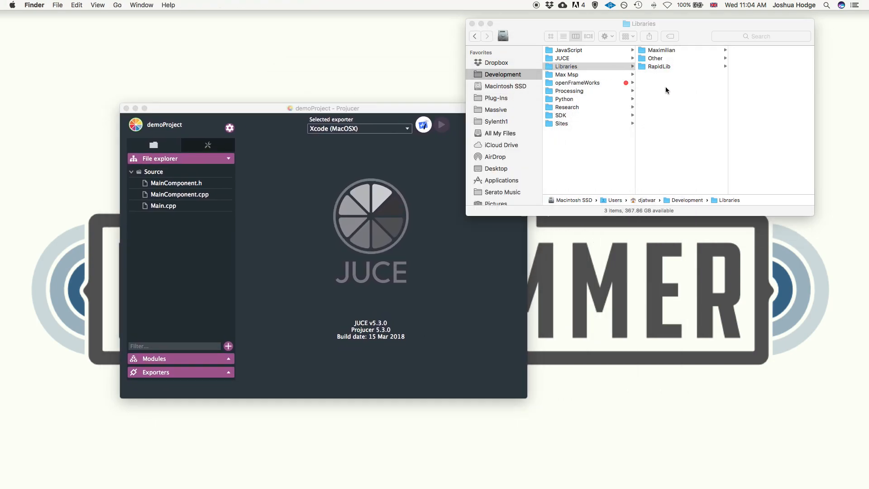
click(660, 66)
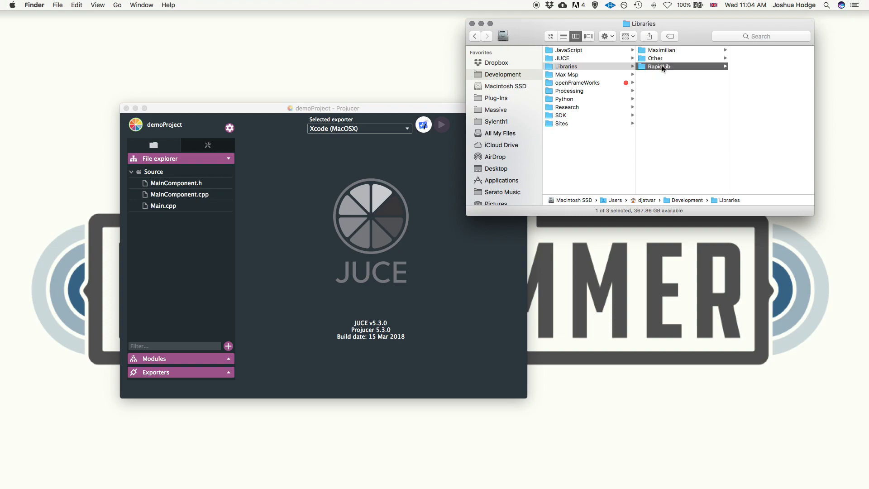
click(658, 66)
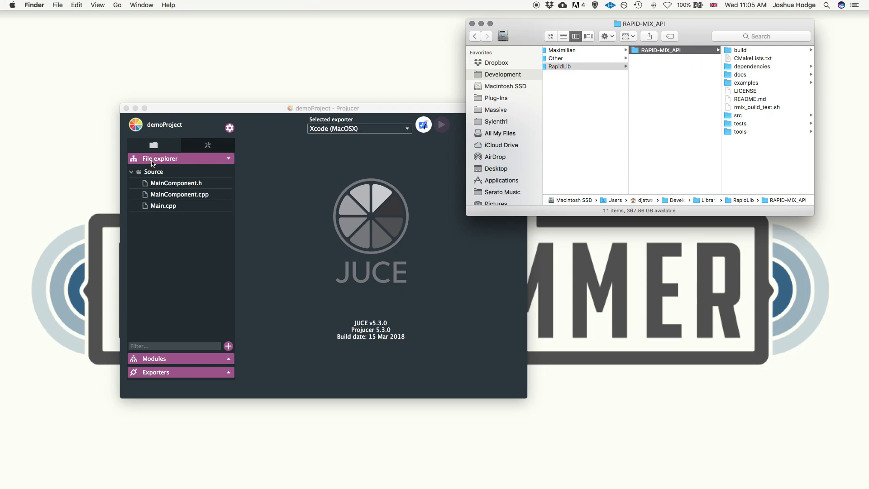
- Add a new group inside Source and name it RapidLib
click(154, 171)
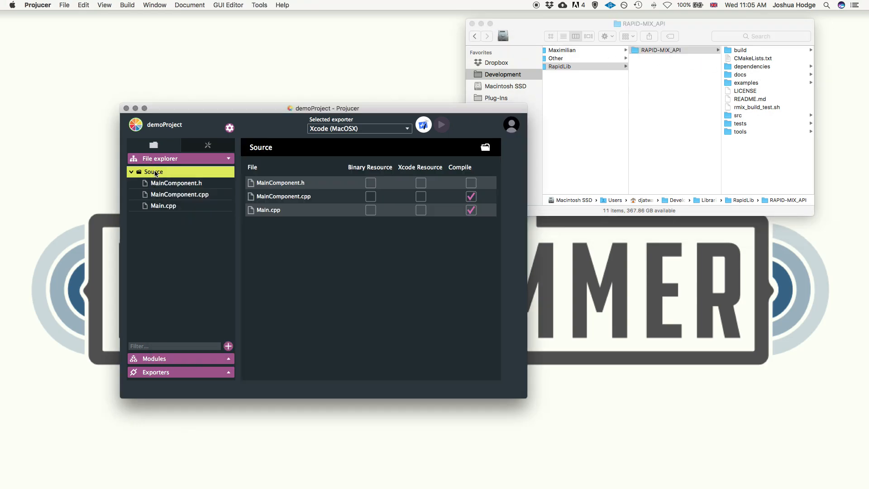
right_click(154, 171)
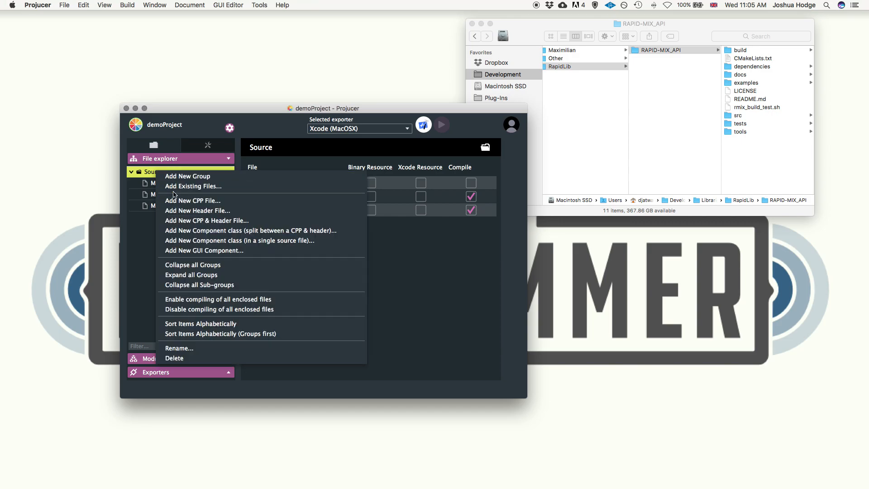
click(188, 176)
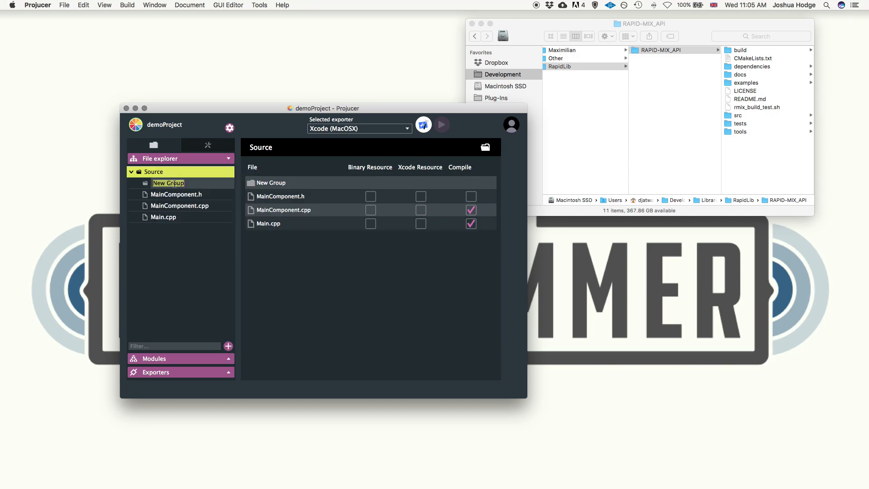
text(RapidLib)
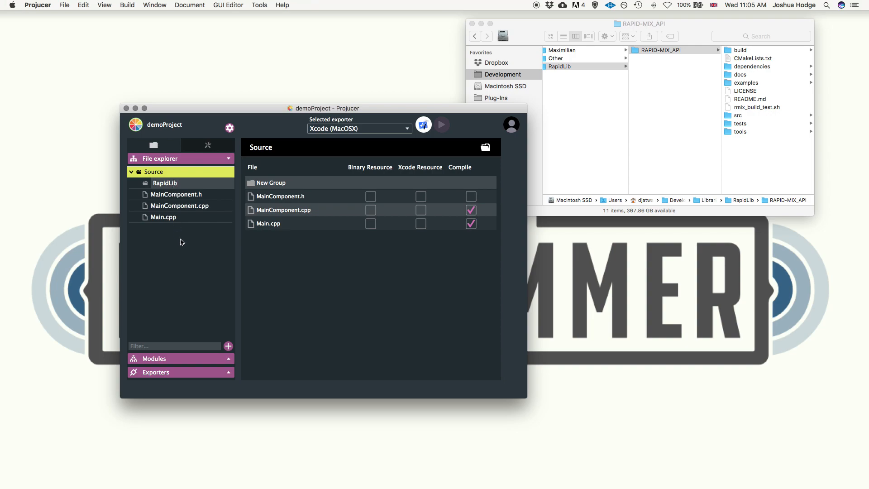
click(165, 182)
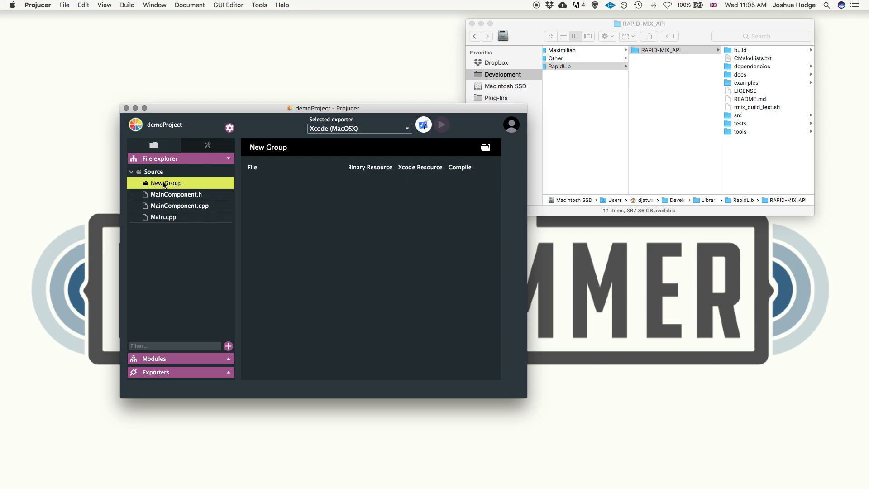
right_click(167, 183)
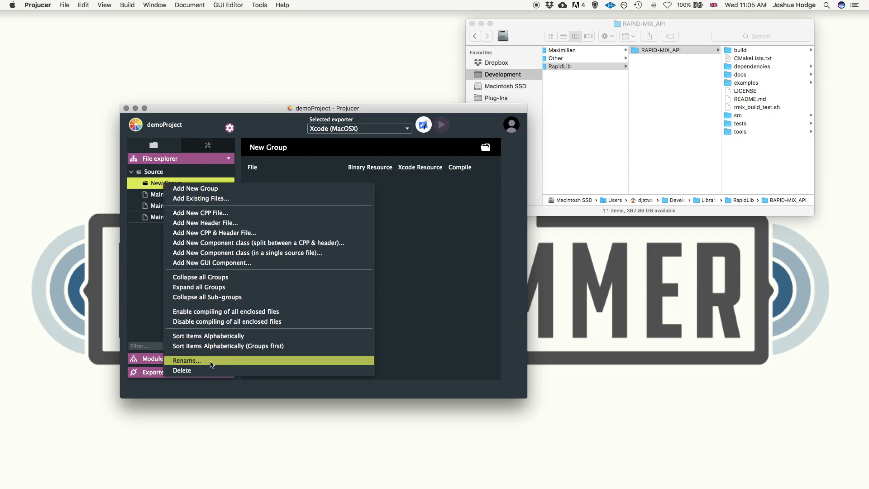
click(157, 184)
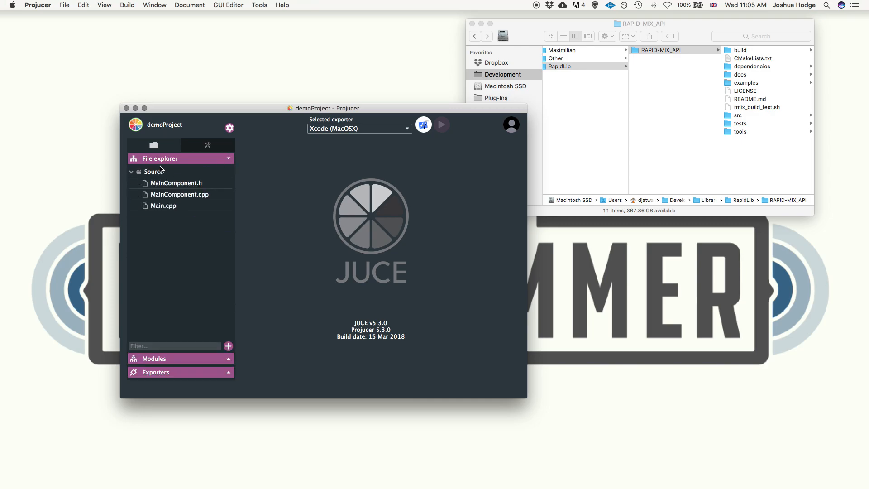
right_click(154, 171)
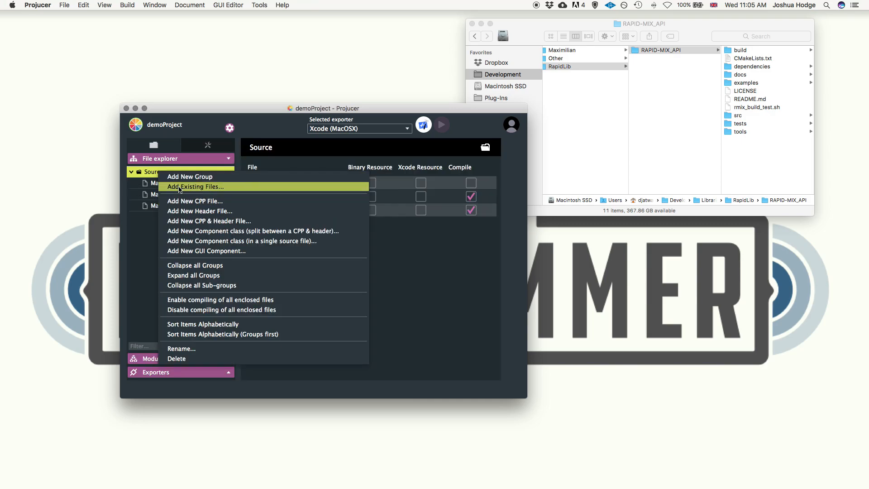
click(189, 177)
text(RapidLib)
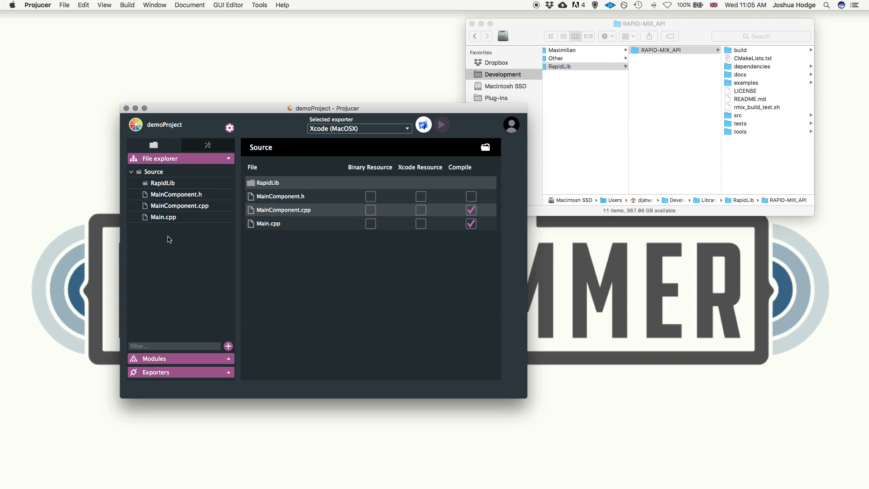
- Select the RapidLib group and open dependencies > RapidLib > src in Finder for adding
click(163, 182)
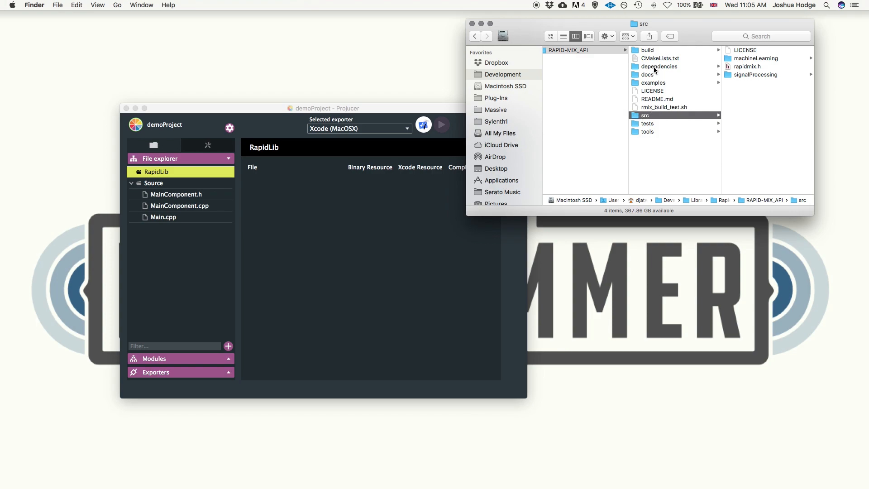
click(659, 66)
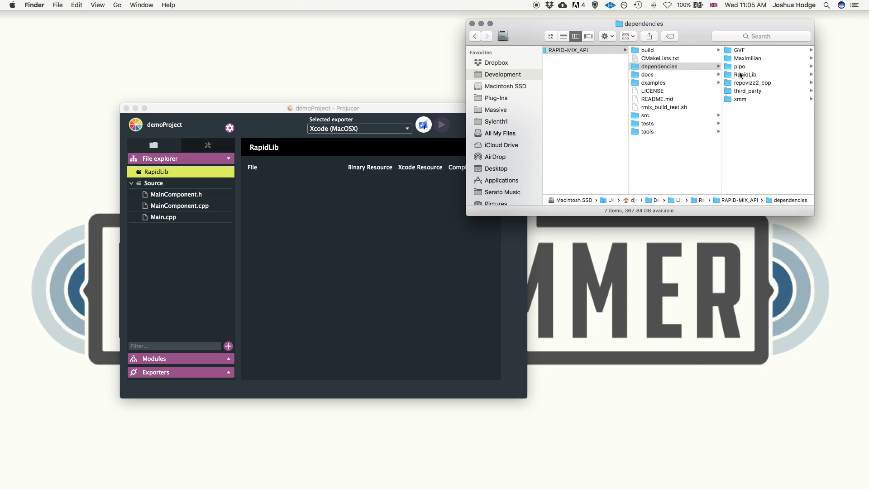
click(745, 74)
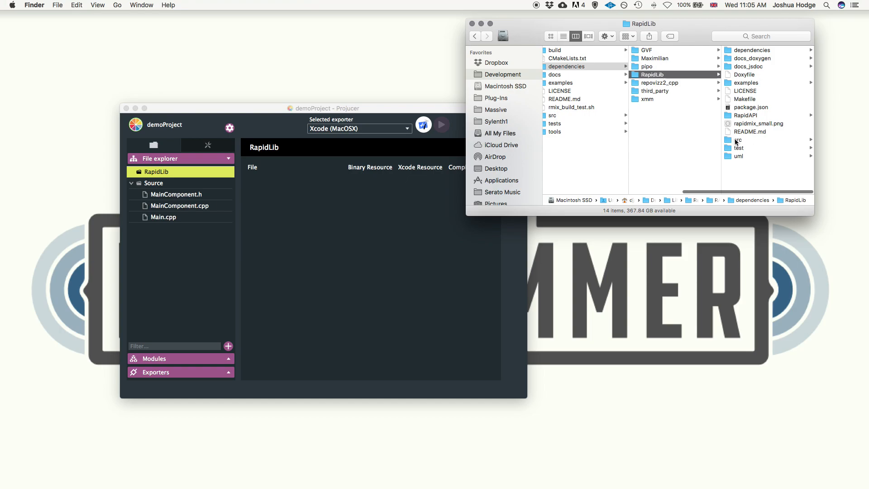
click(739, 139)
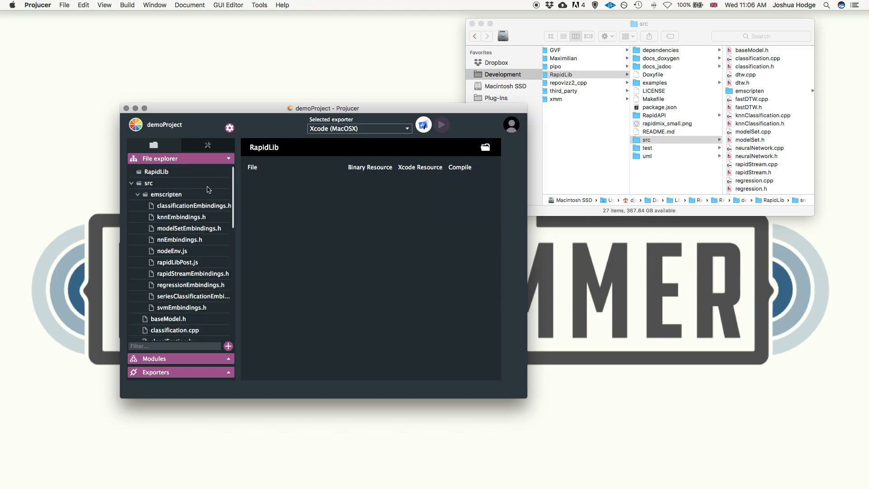
- View the added src and dependencies folders' contents, then collapse the RapidLib folders
click(149, 183)
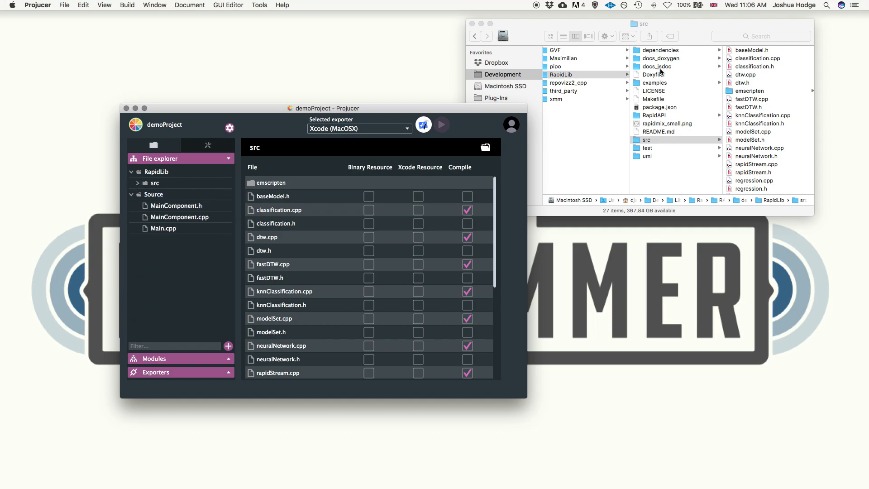
mouse_move(664, 59)
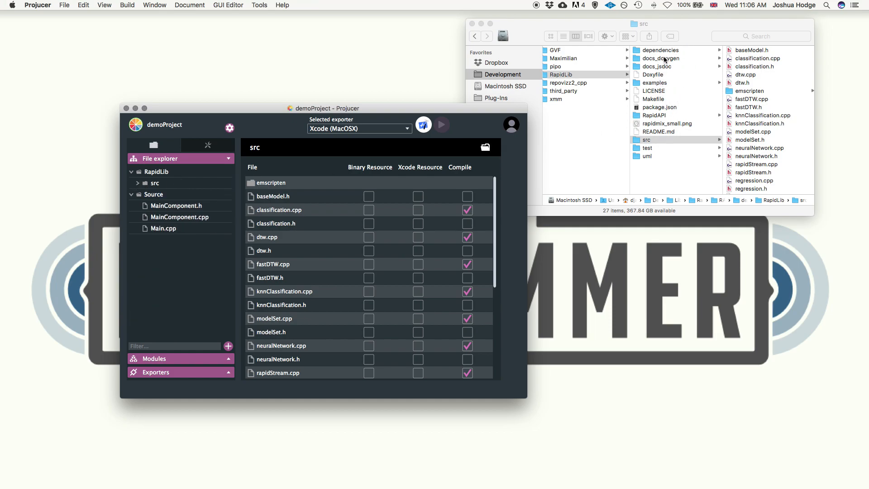
click(660, 50)
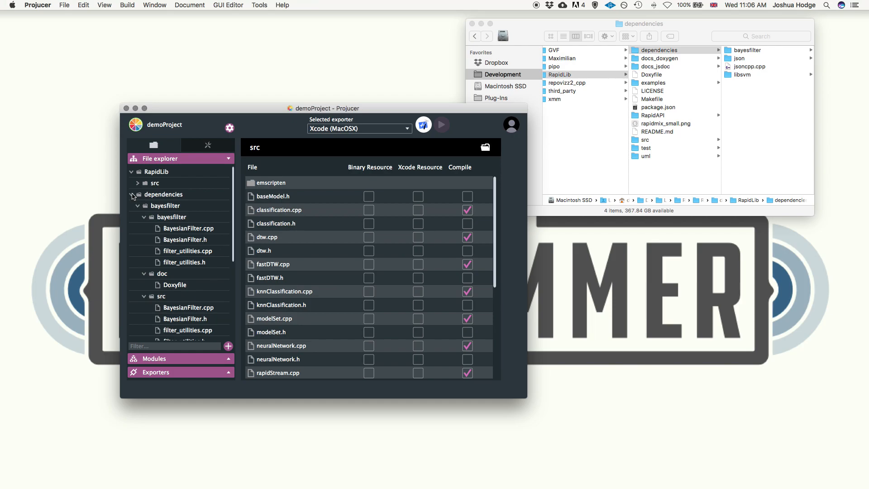
click(164, 194)
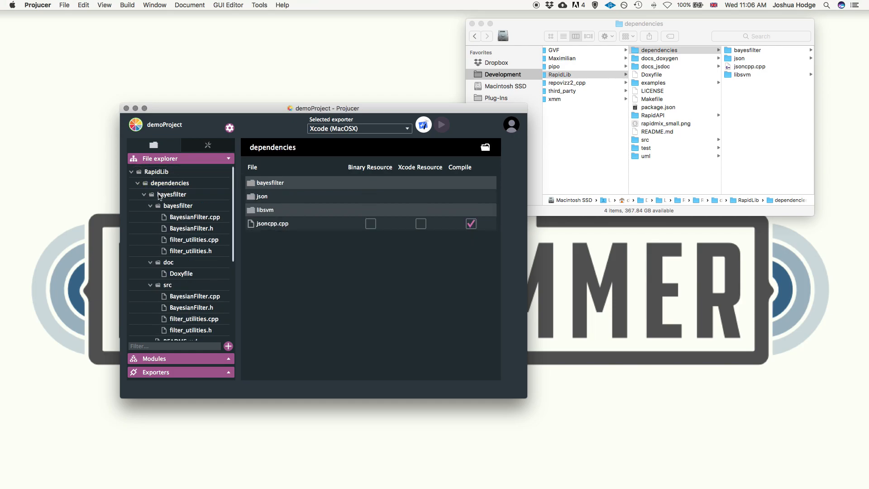
click(137, 183)
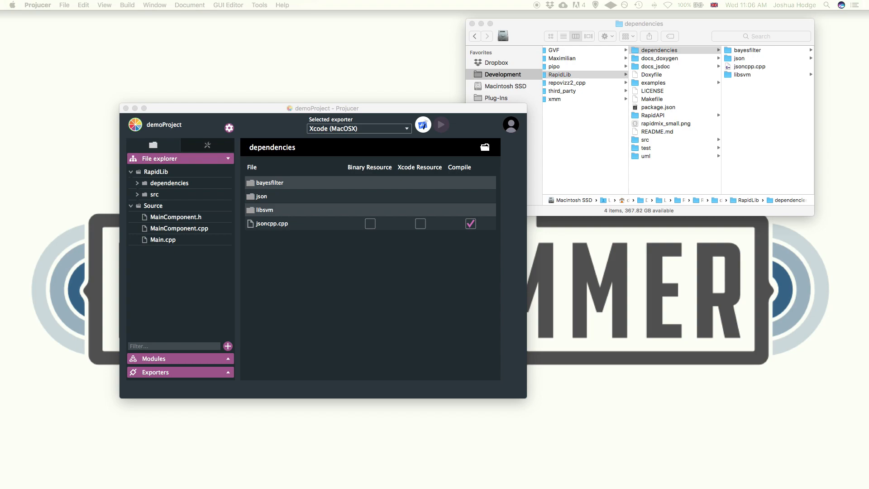
mouse_move(440, 109)
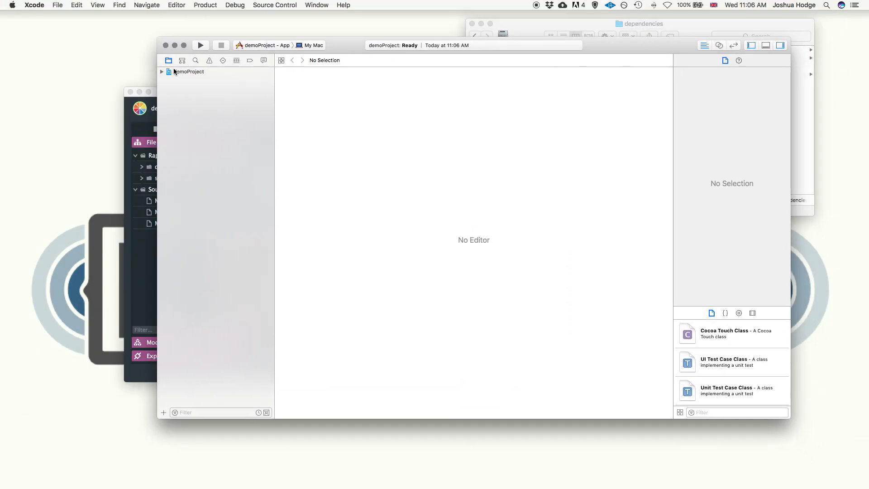
- Expand demoProject's Source group and open MainComponent.h at the include section
click(161, 72)
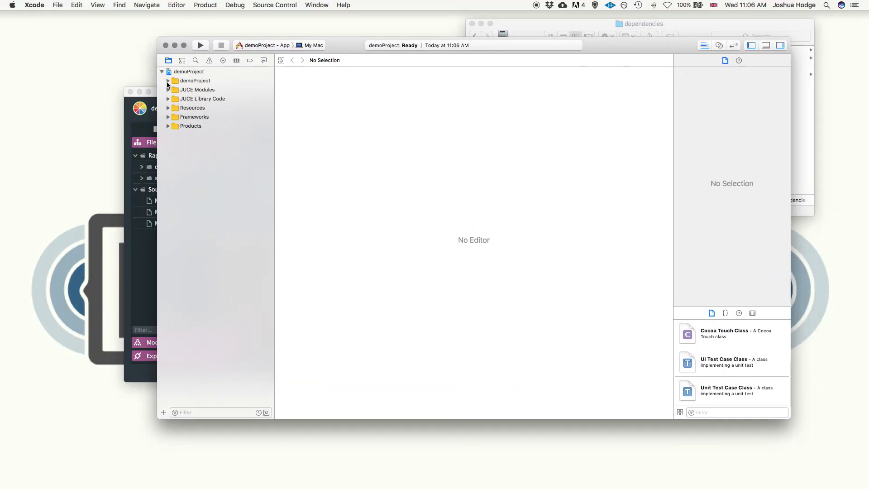
click(168, 80)
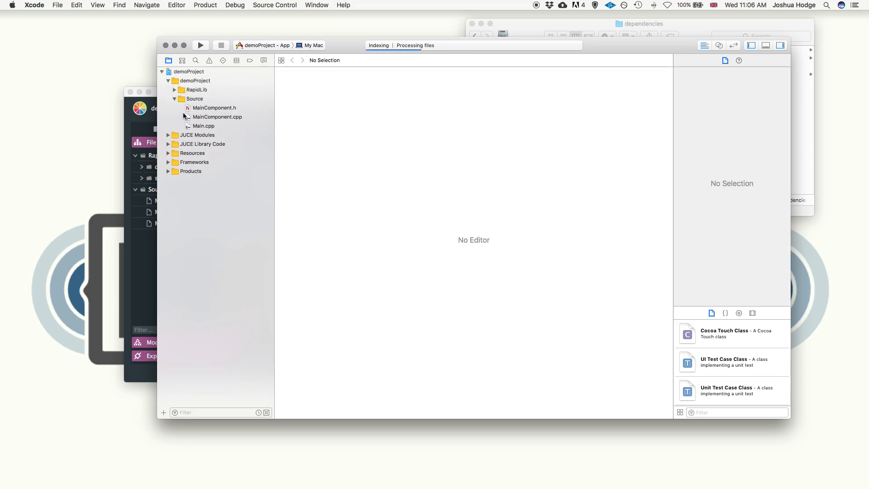
click(214, 108)
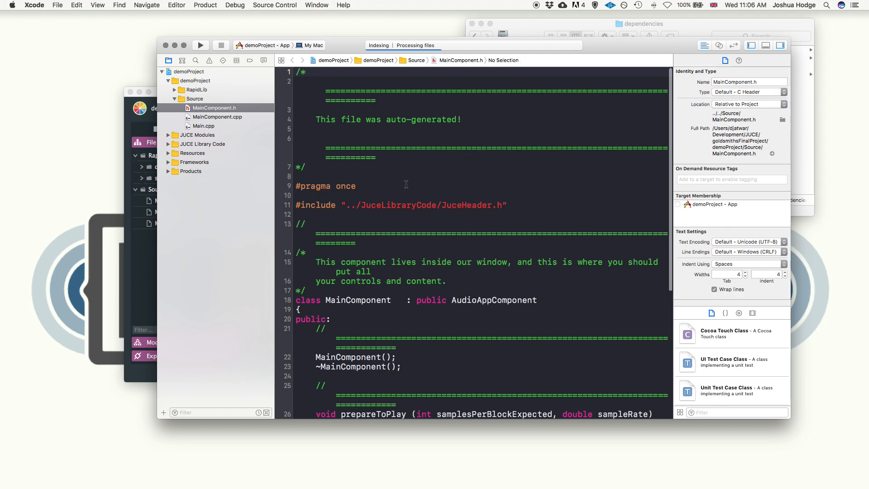
click(356, 185)
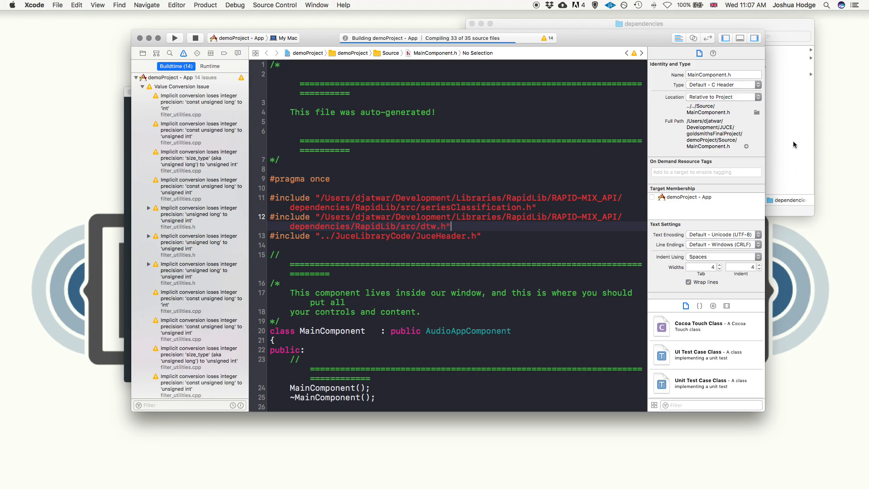
mouse_move(788, 158)
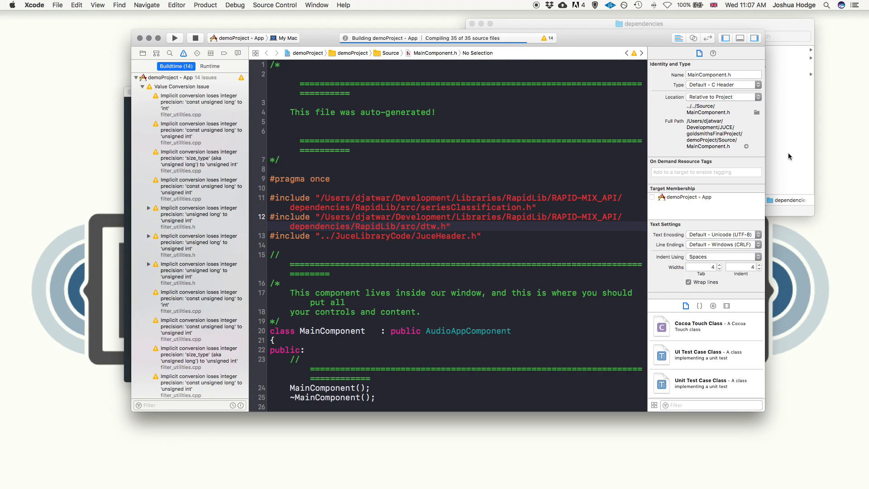
- Build with the RapidLib includes and read the duplicate-symbol linker error log
click(451, 227)
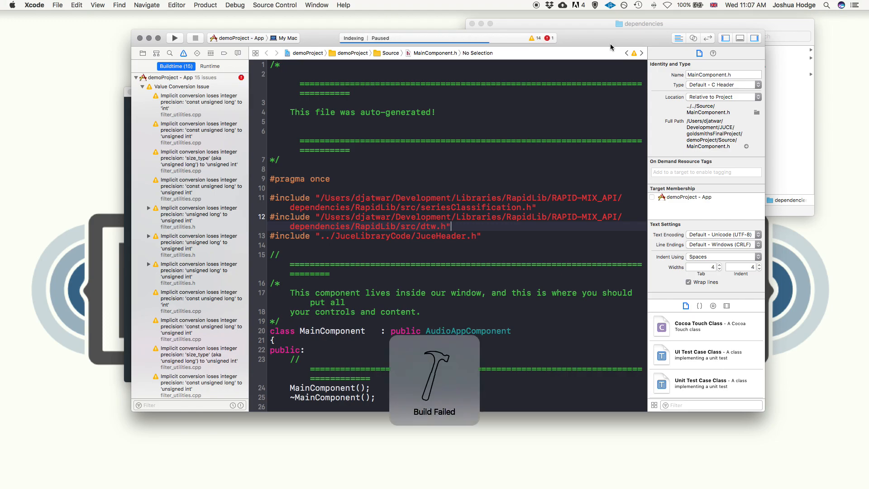
scroll(down, 3)
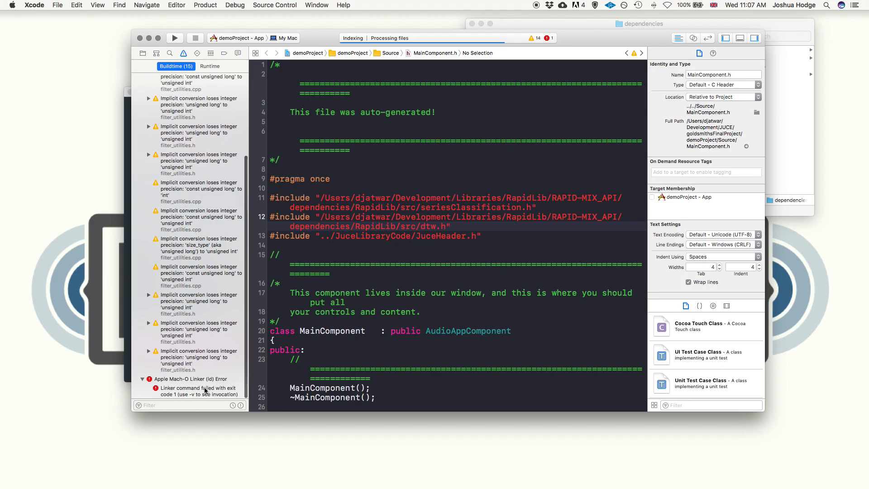
click(196, 391)
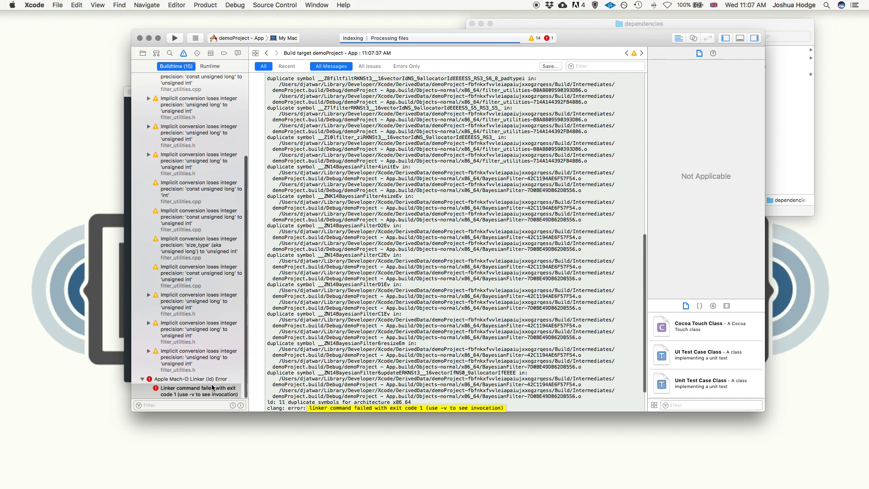
scroll(down, 3)
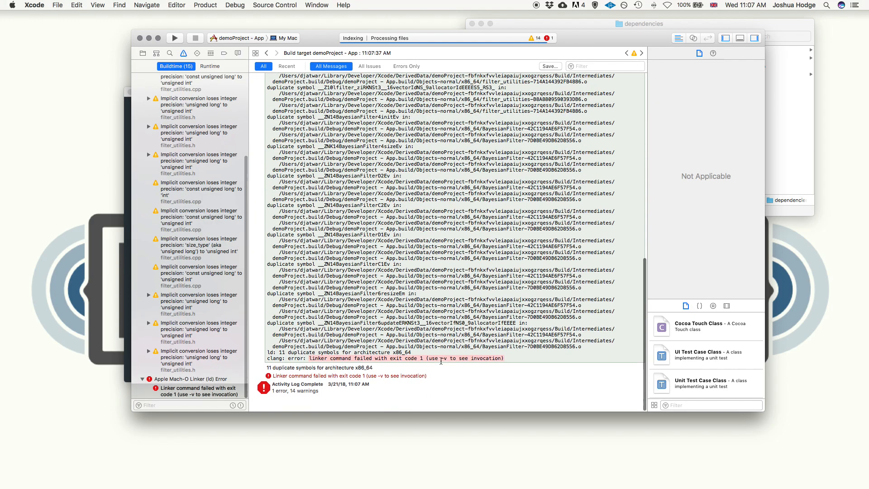
scroll(down, 3)
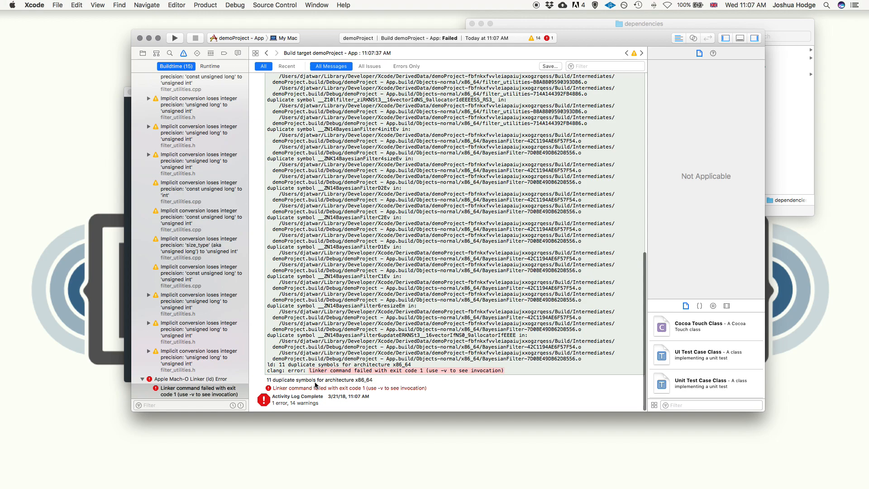
mouse_move(229, 80)
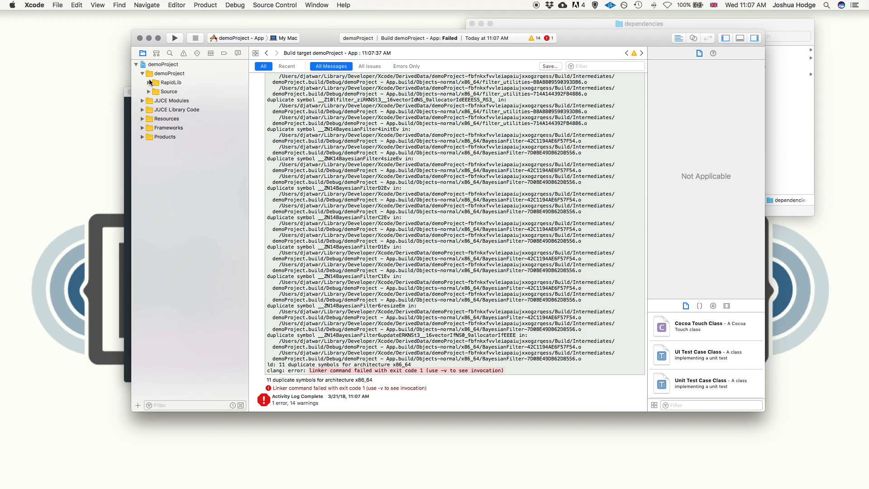
- Expand the RapidLib group in Xcode and close the Finder window
click(142, 82)
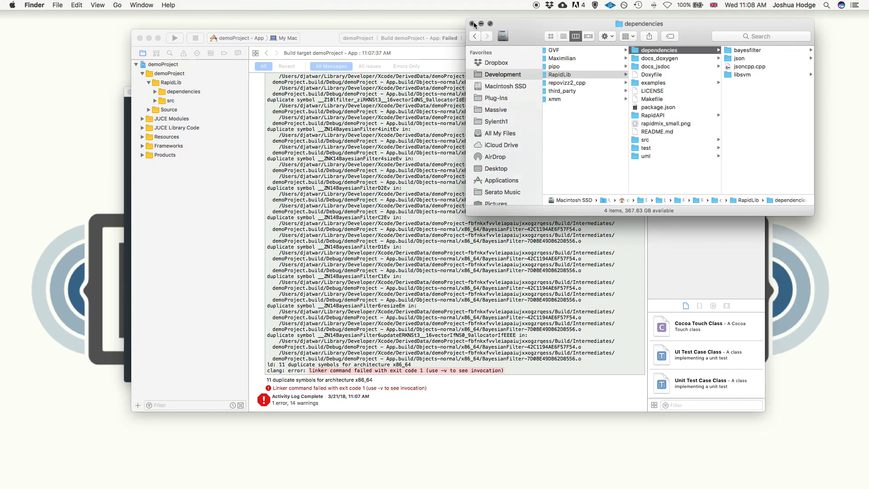
click(472, 24)
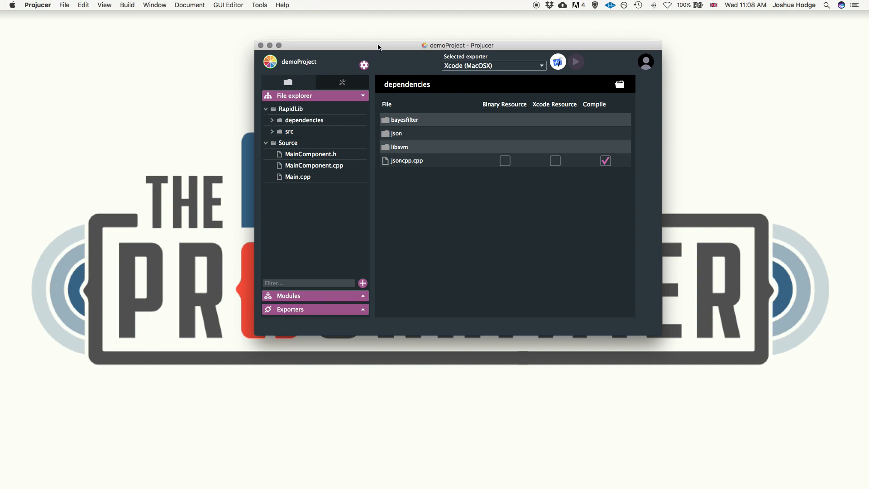
- Expand the bayesfilter dependency tree showing duplicate BayesianFilter and filter_utilities files
click(271, 120)
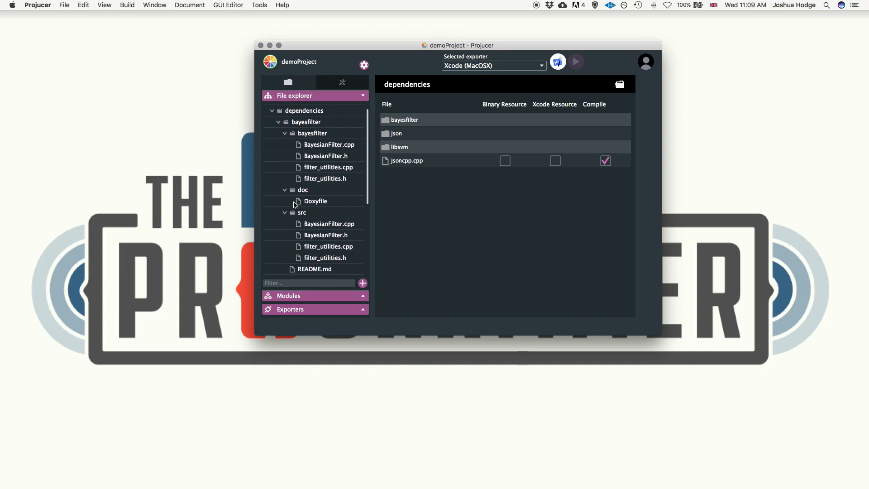
scroll(down, 3)
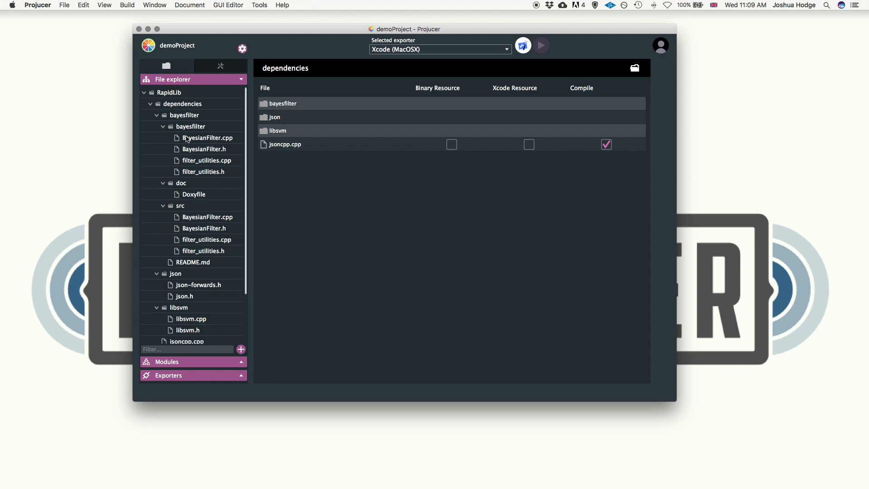
mouse_move(170, 132)
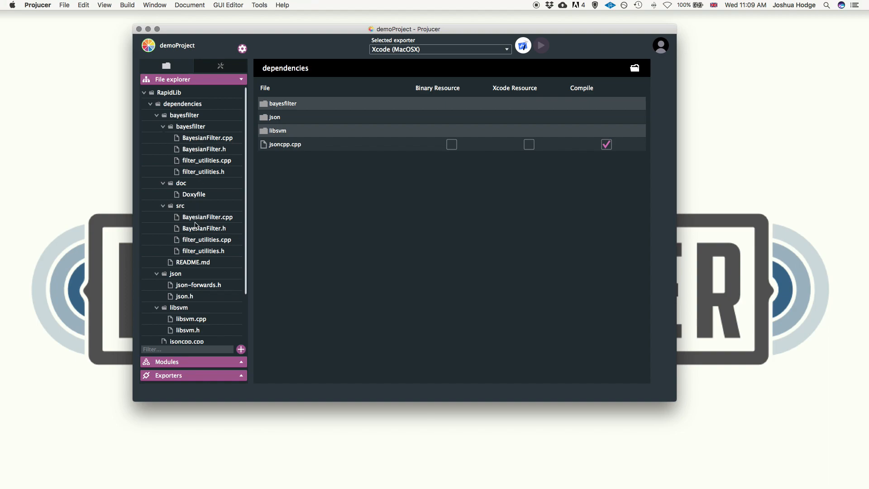
mouse_move(198, 226)
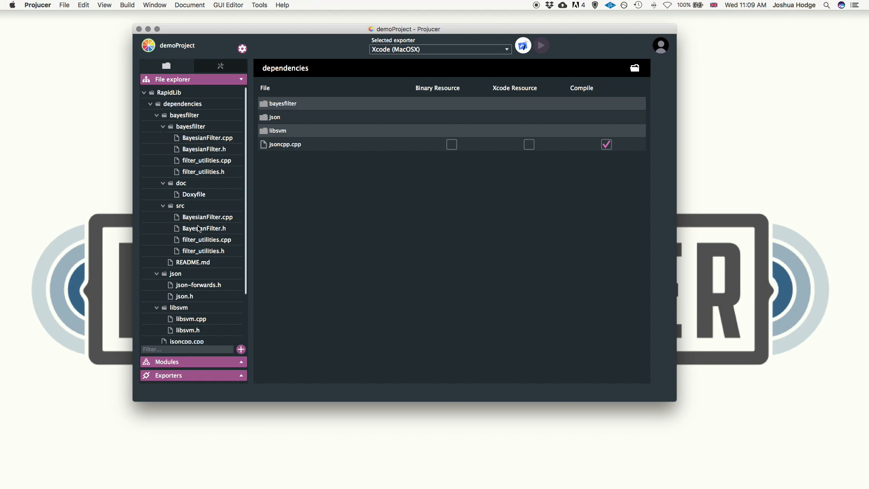
mouse_move(164, 126)
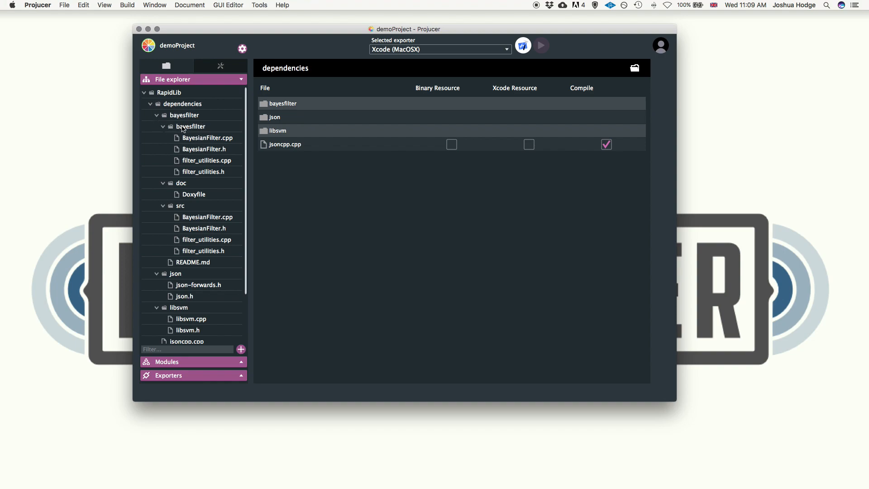
mouse_move(209, 233)
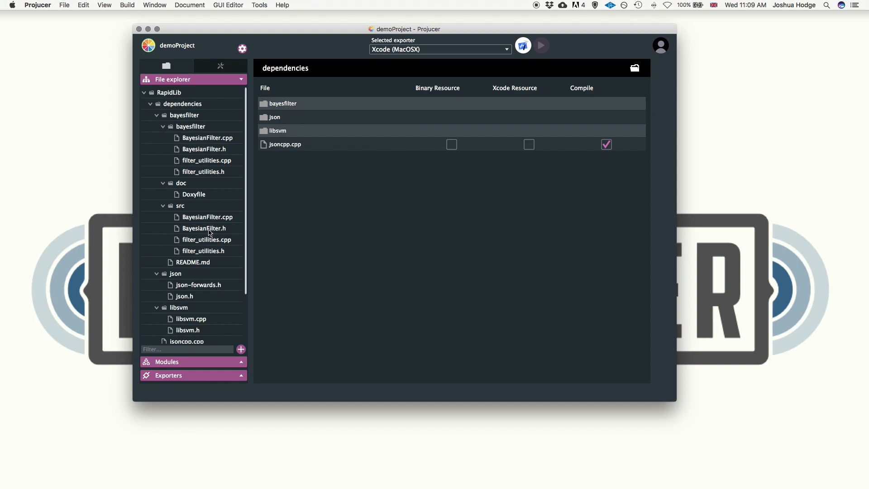
mouse_move(216, 152)
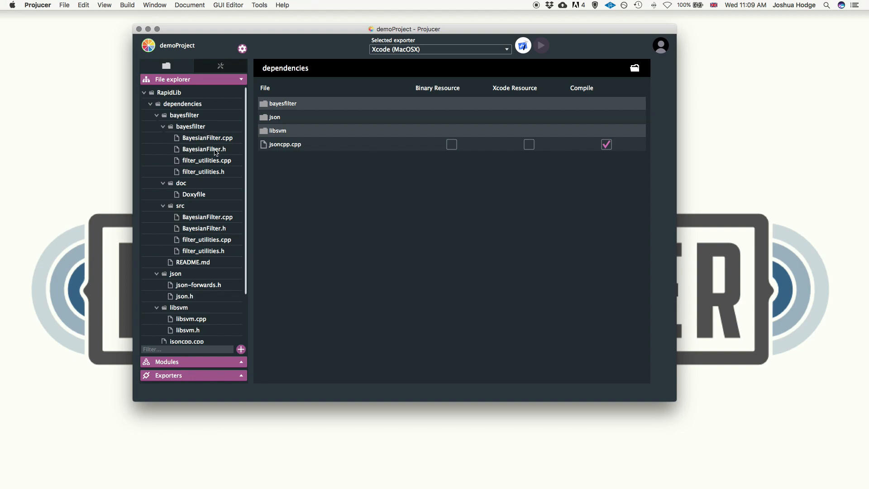
mouse_move(152, 231)
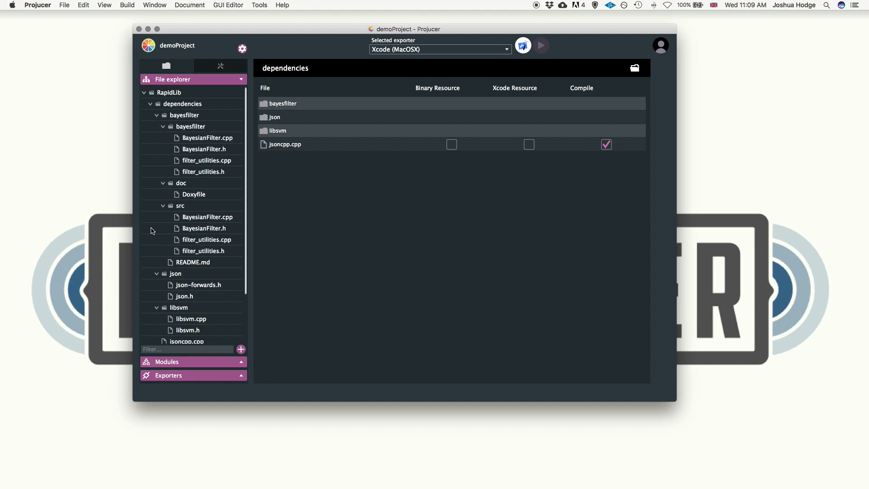
mouse_move(229, 228)
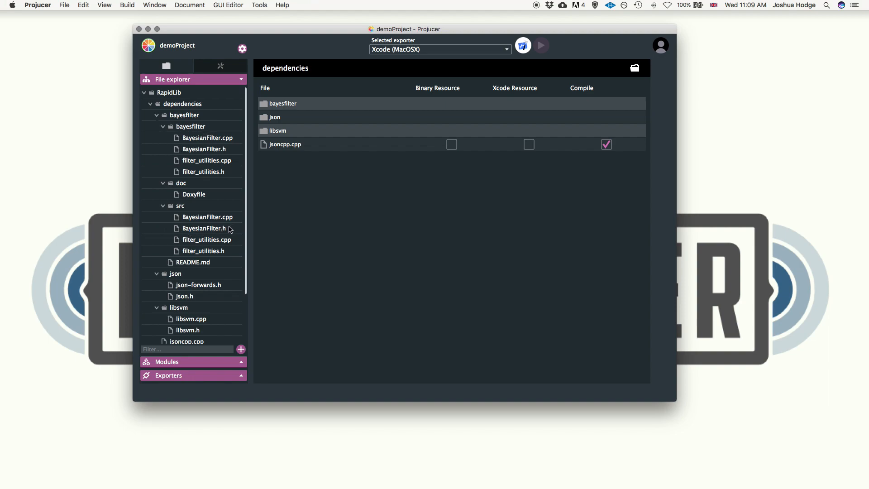
mouse_move(216, 183)
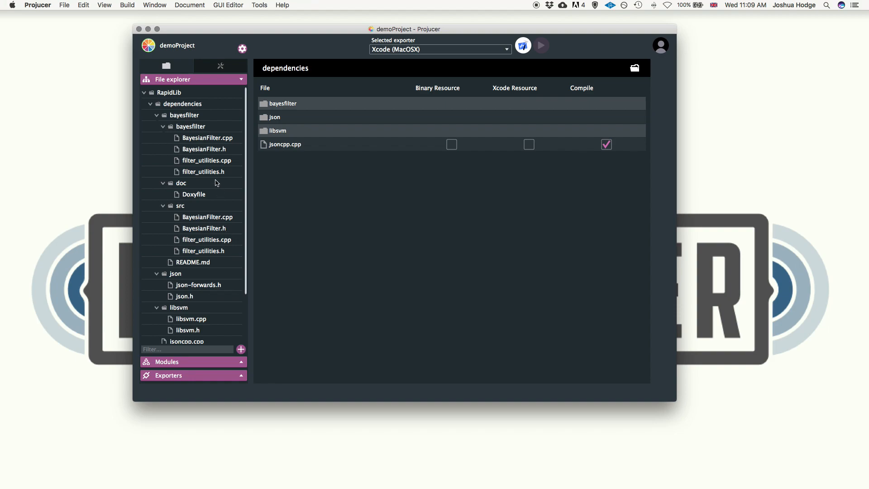
mouse_move(215, 232)
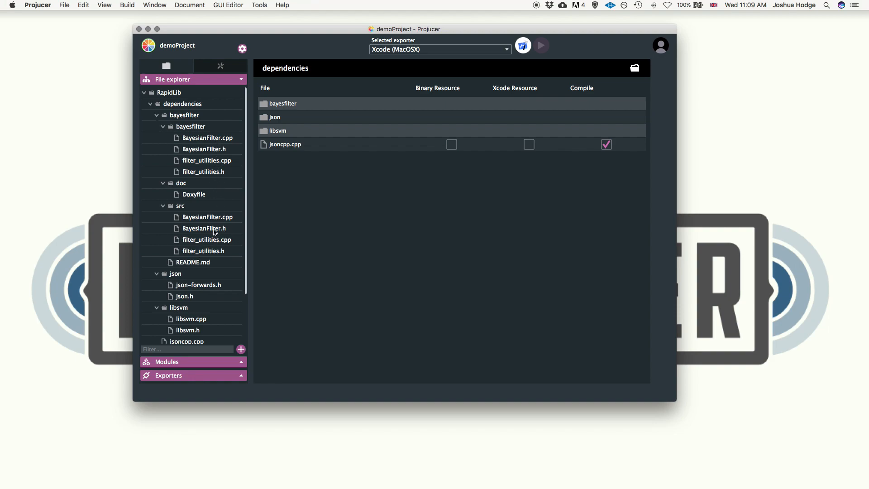
mouse_move(202, 212)
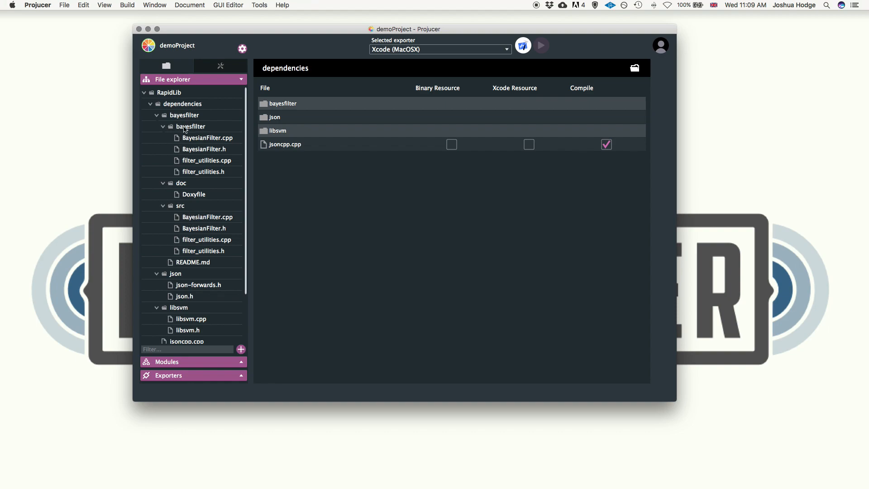
- Remove the duplicate bayesfilter files as references only, then collapse doc and src
click(191, 127)
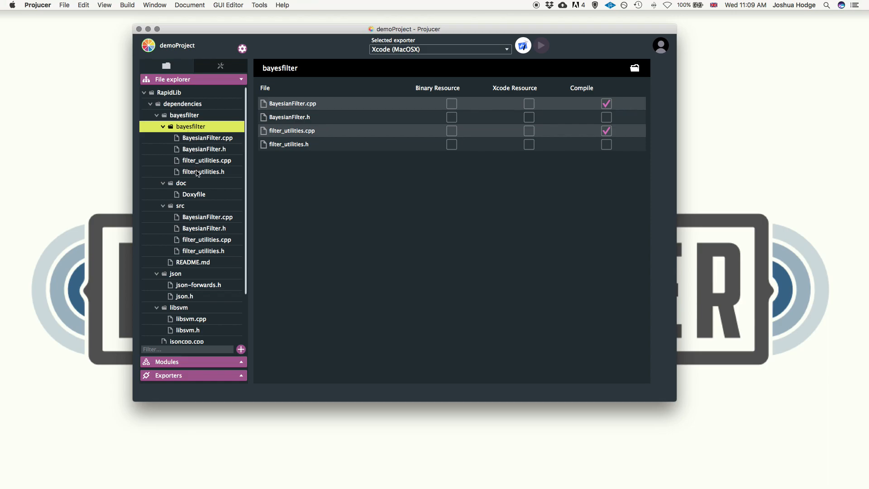
right_click(209, 171)
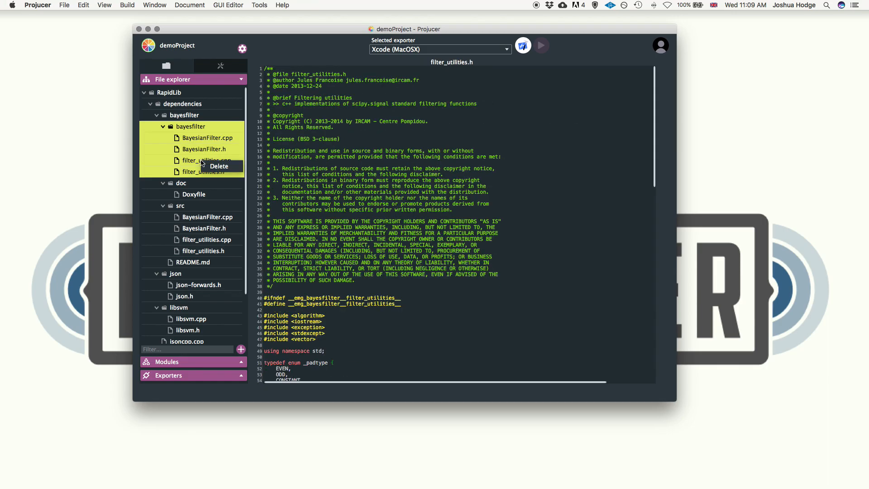
mouse_move(212, 166)
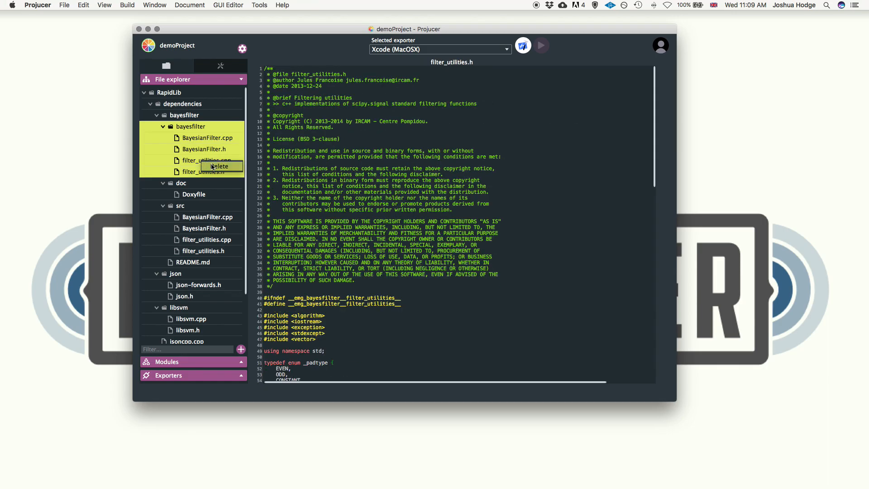
click(221, 167)
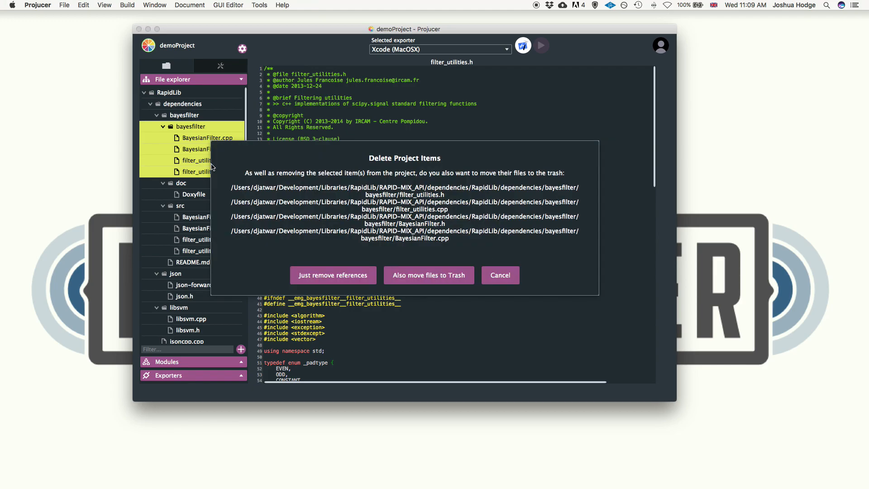
mouse_move(324, 216)
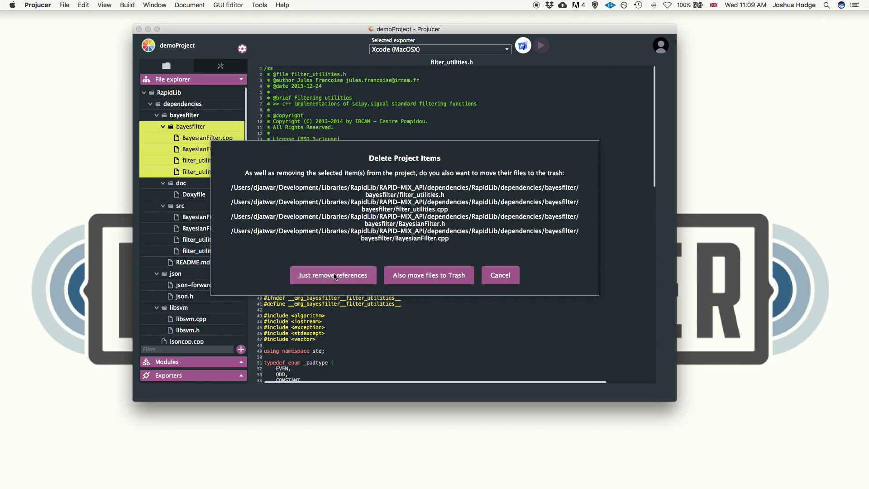
click(333, 275)
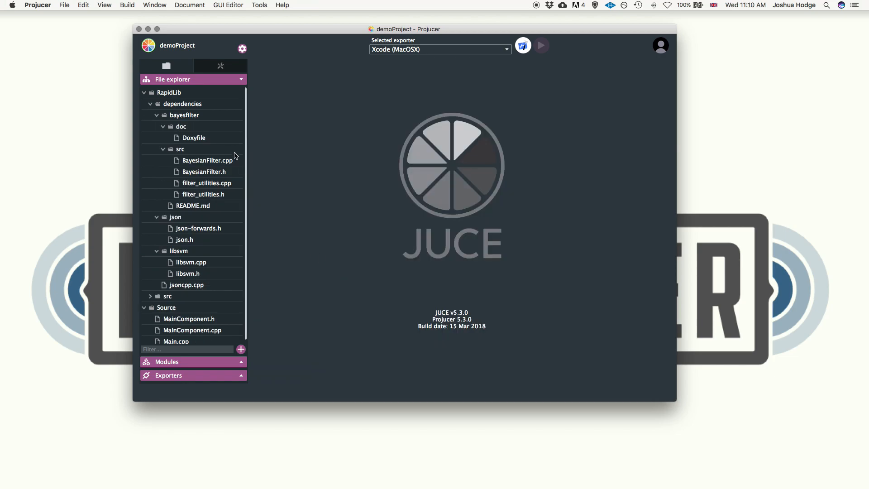
click(163, 127)
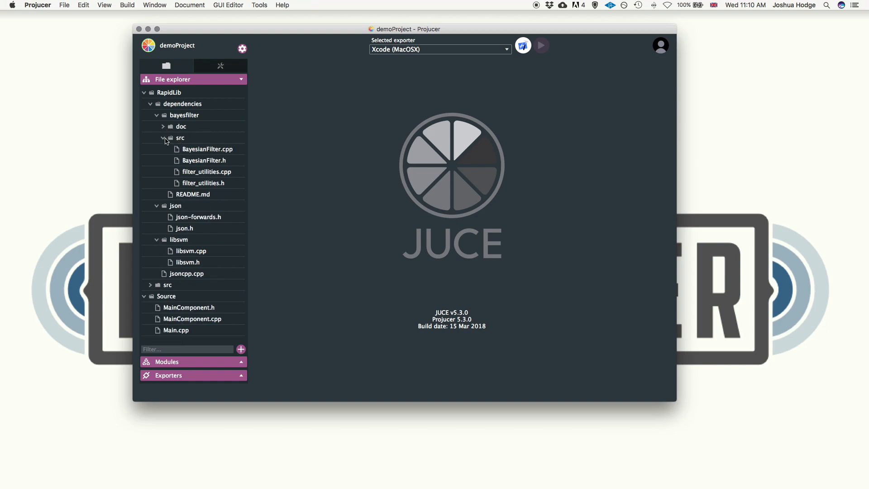
click(164, 138)
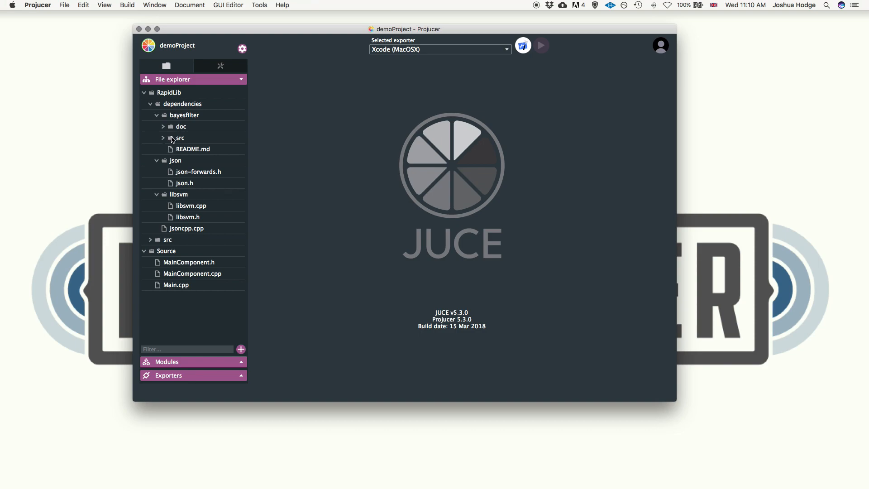
- Move bayesfilter's src folder directly under dependencies and collapse the src, bayesfilter and json folders
click(178, 137)
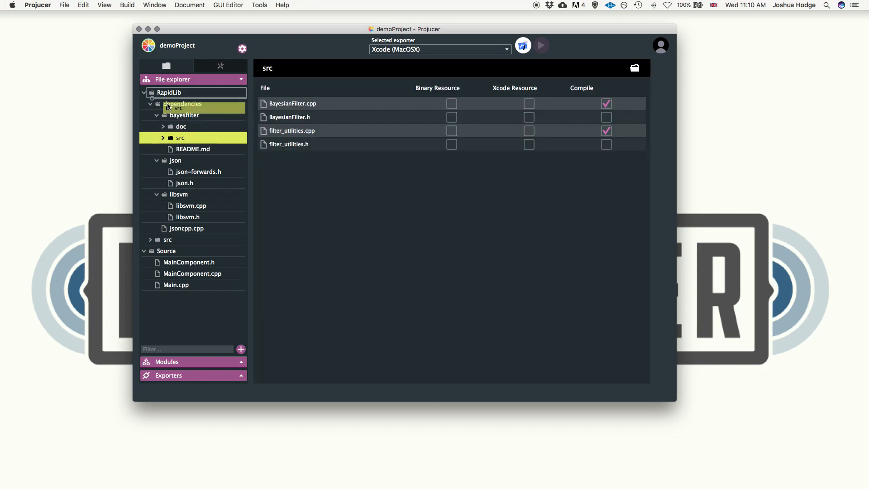
click(179, 114)
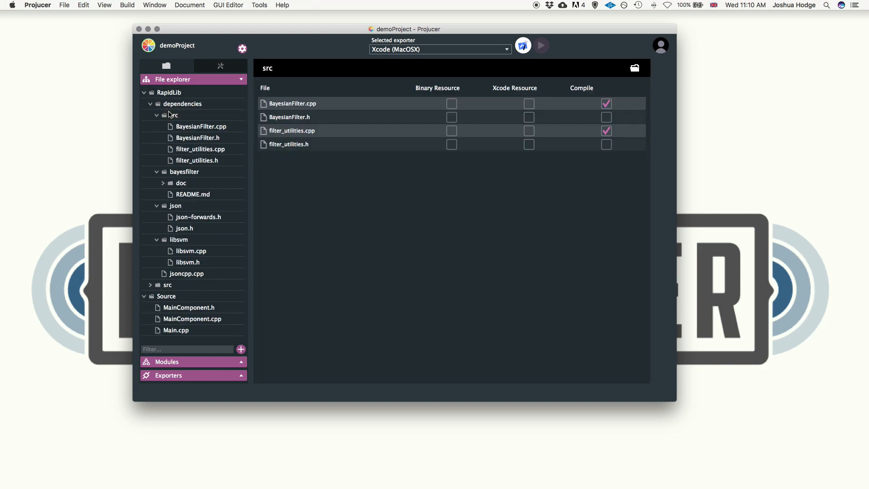
click(157, 115)
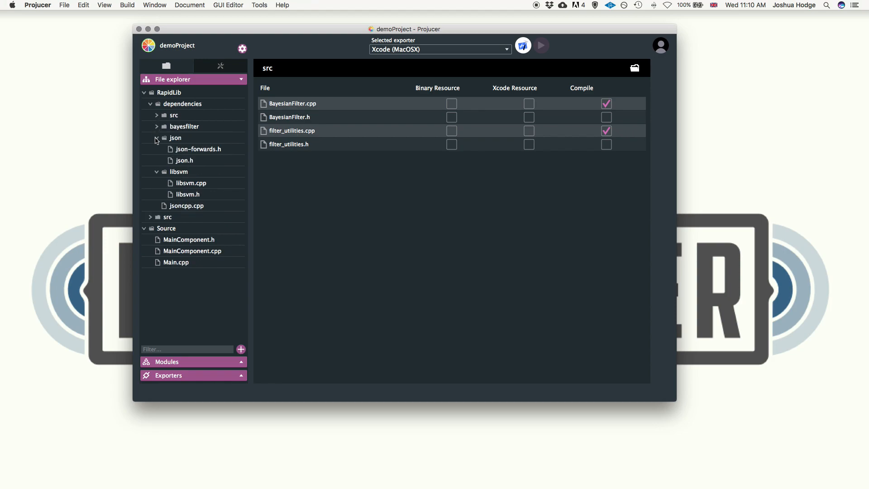
click(523, 46)
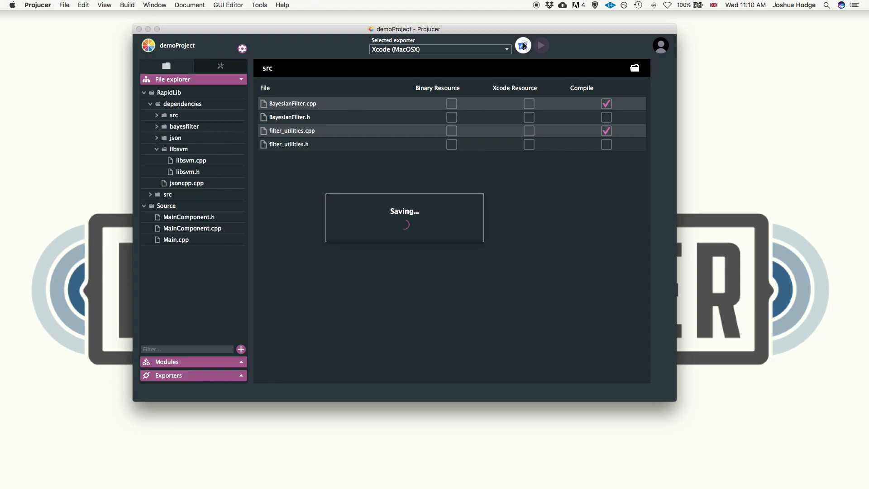
- Save demoProject and open it in Xcode
click(521, 46)
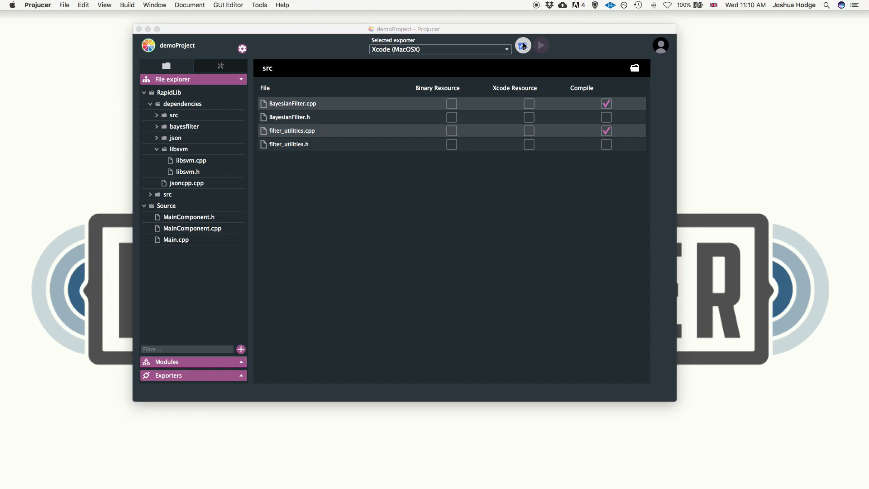
click(522, 45)
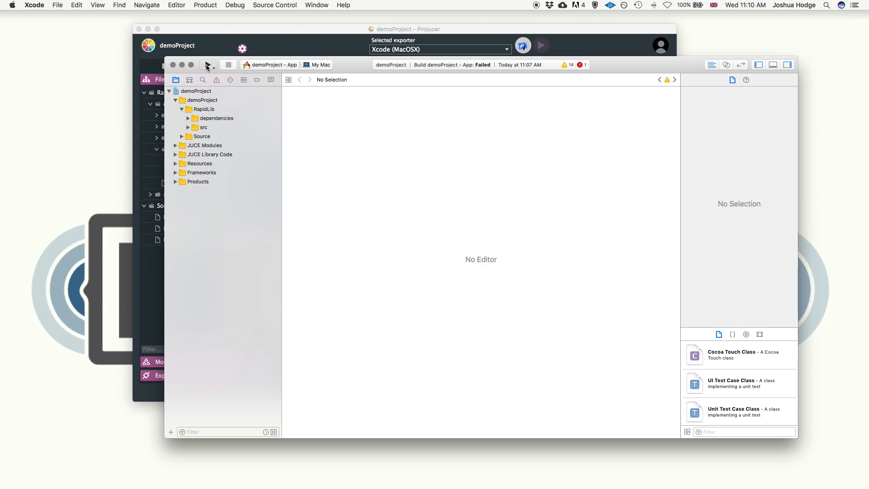
- Build and run demoProject, finishing with 7 warnings and the JUCE v5.3.0 output
click(207, 64)
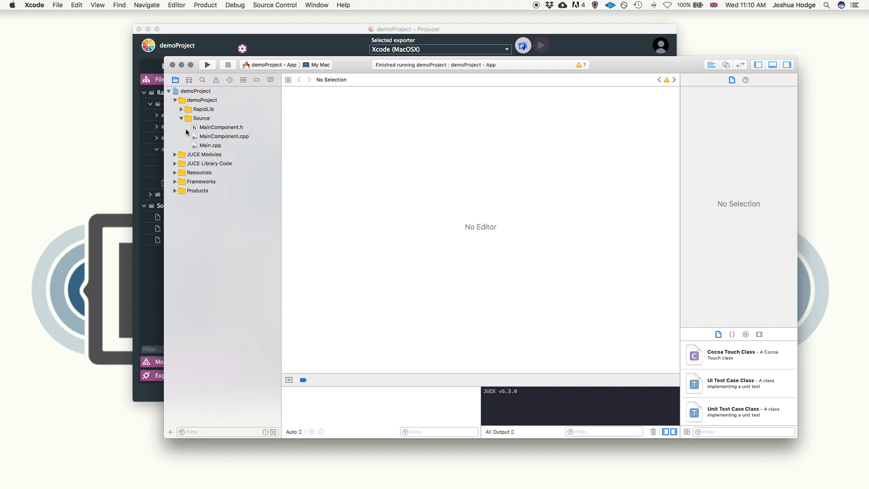
- In MainComponent.h, add private OSCReceiver and ListenerWithOSCAddress<OSCReceiver::RealtimeCallback> to the class bases
click(221, 127)
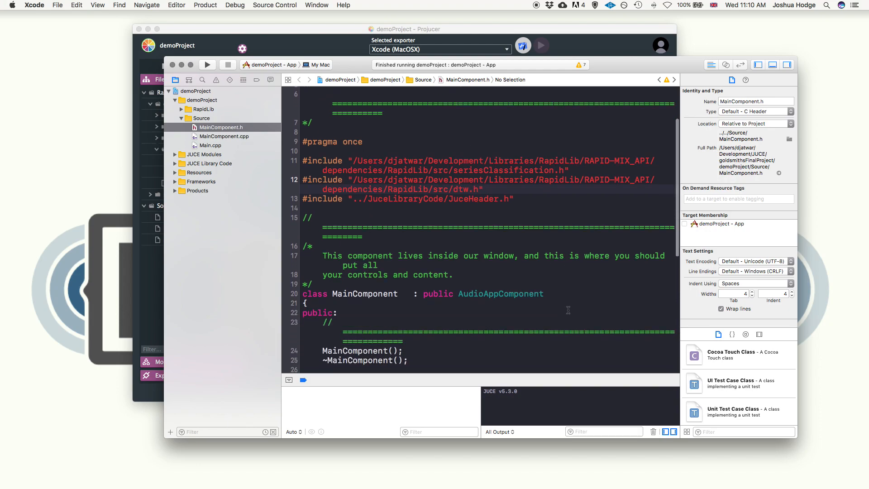
text(,)
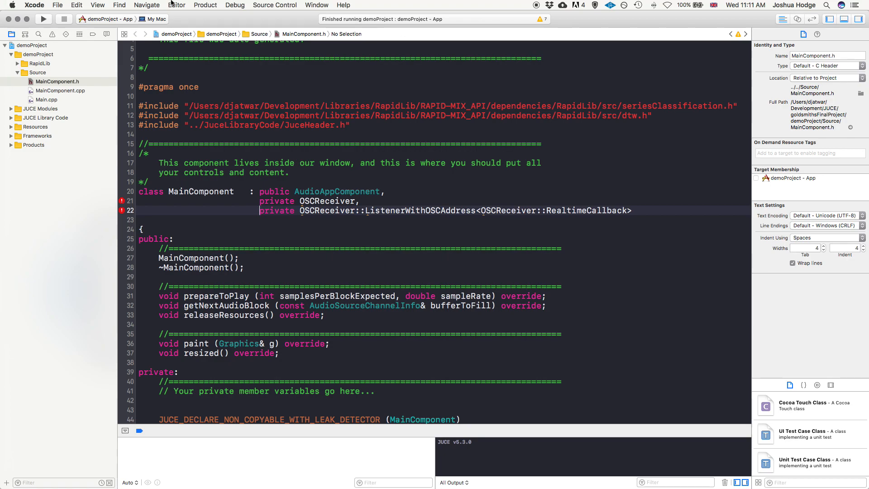
click(44, 19)
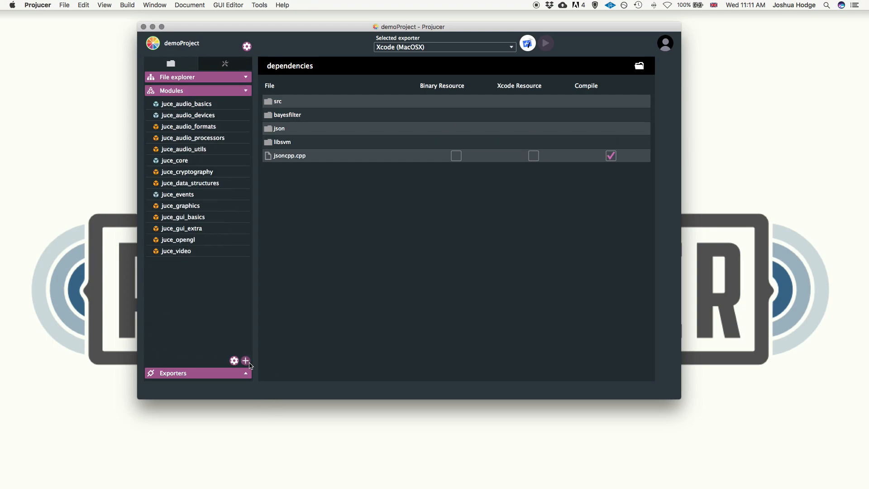
- Add the juce_osc module from the global JUCE modules path to demoProject
click(245, 361)
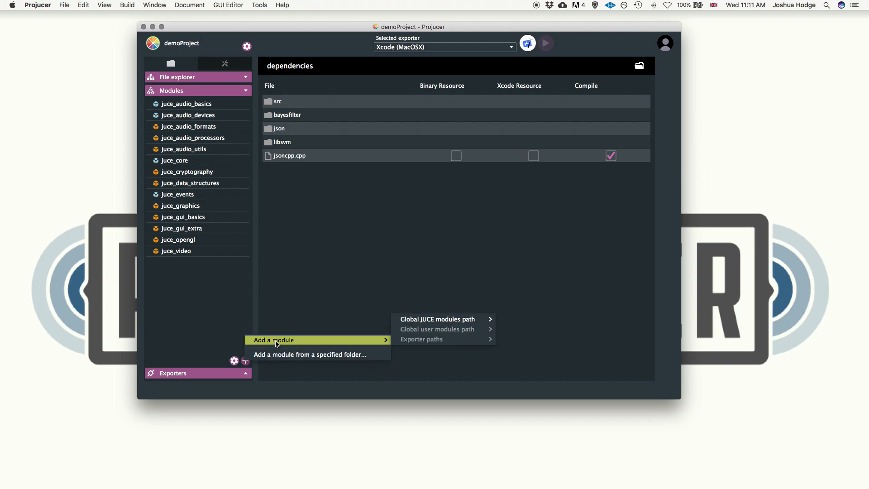
mouse_move(436, 342)
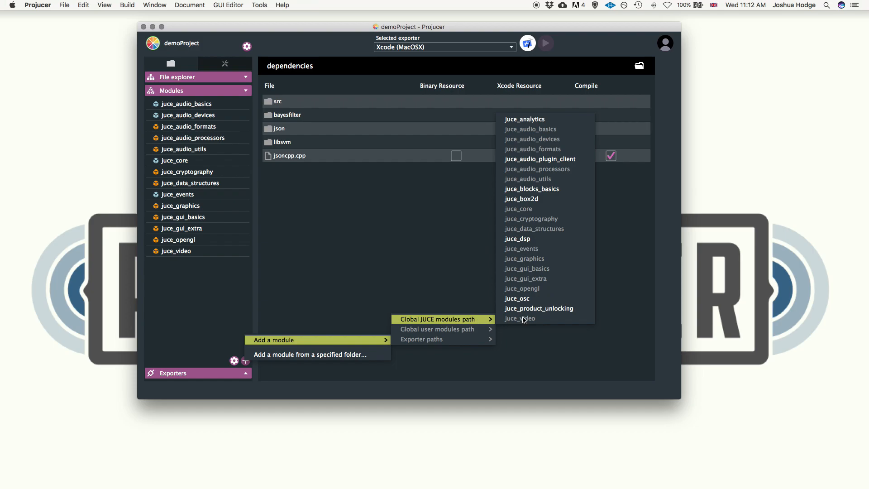
mouse_move(527, 298)
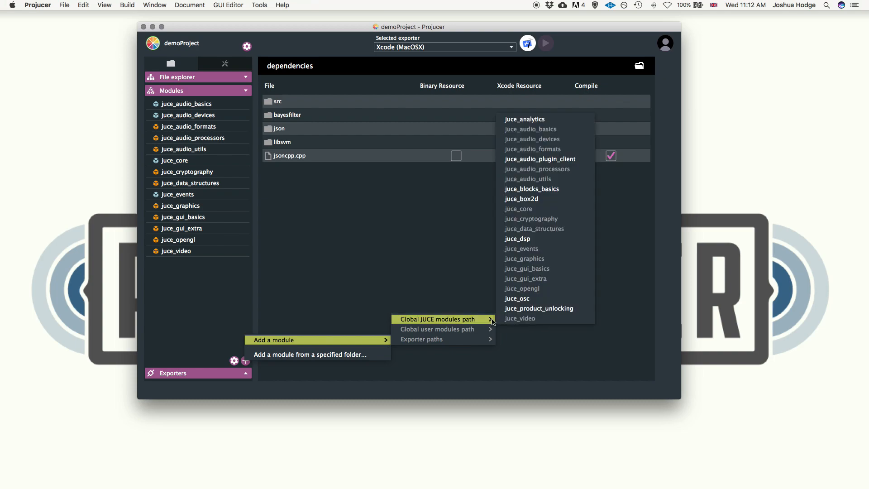
mouse_move(535, 299)
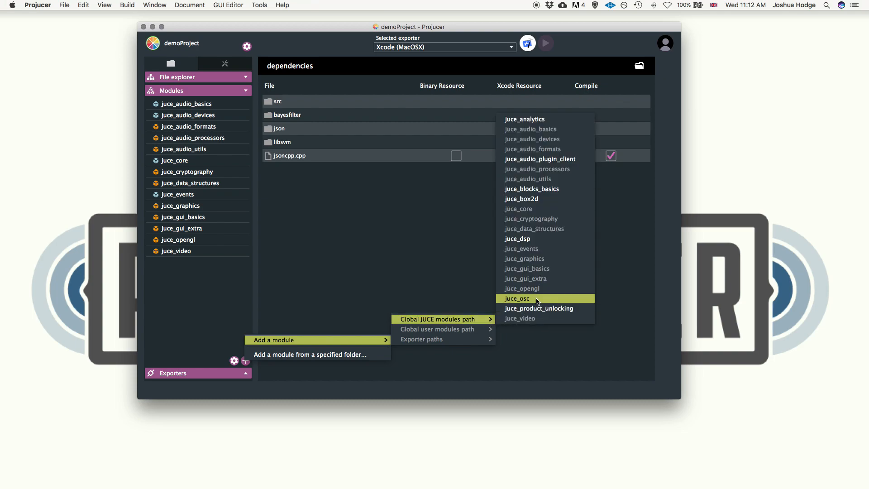
click(517, 298)
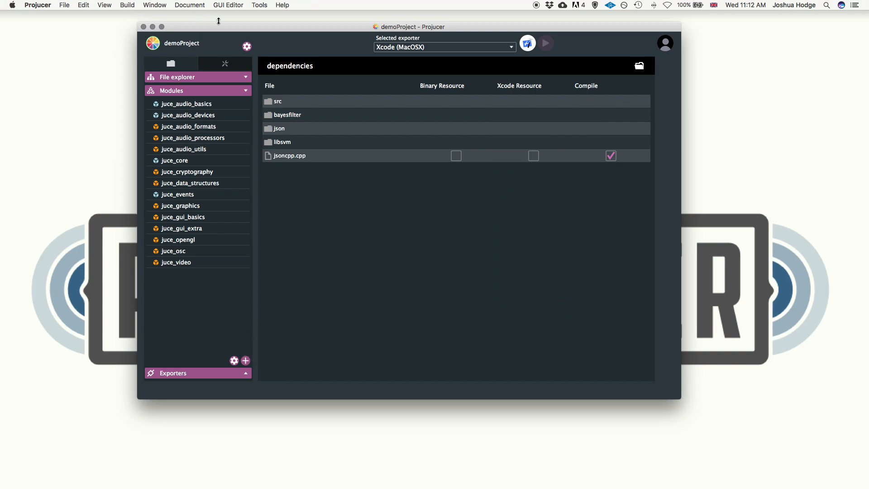
- Save and reopen in Xcode, rebuild, and review the issues, now only the abstract MainComponent error
click(526, 43)
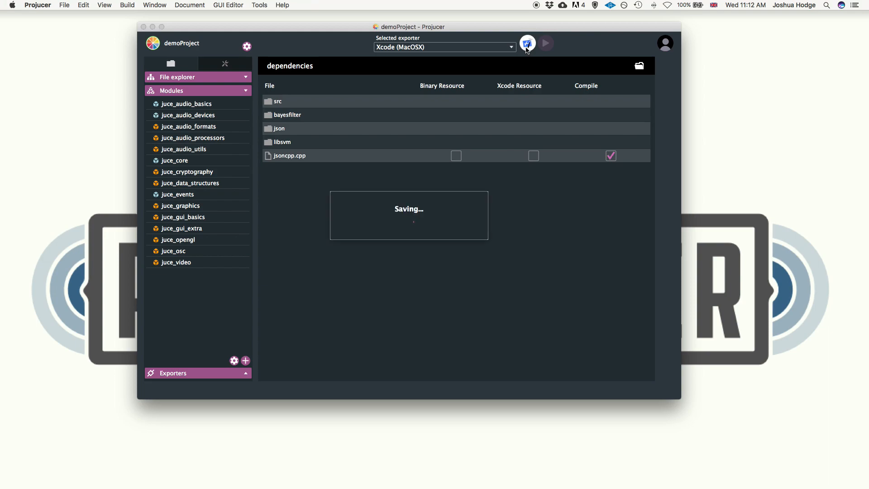
click(527, 43)
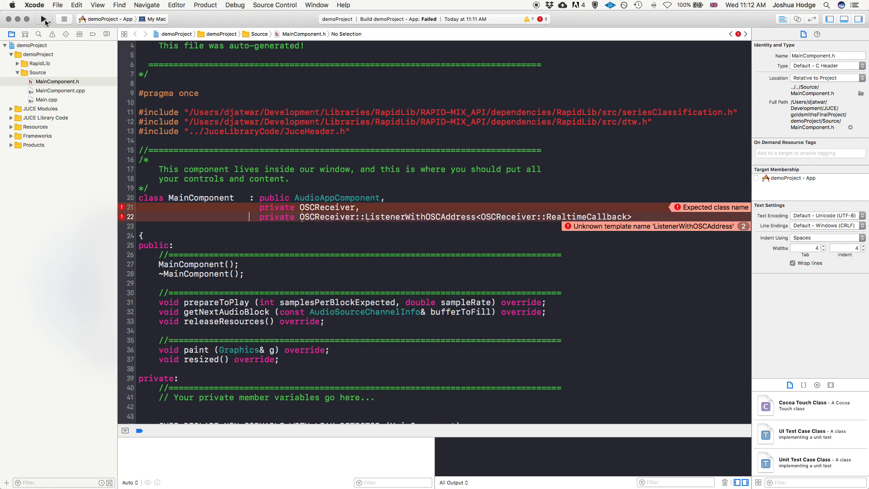
click(44, 19)
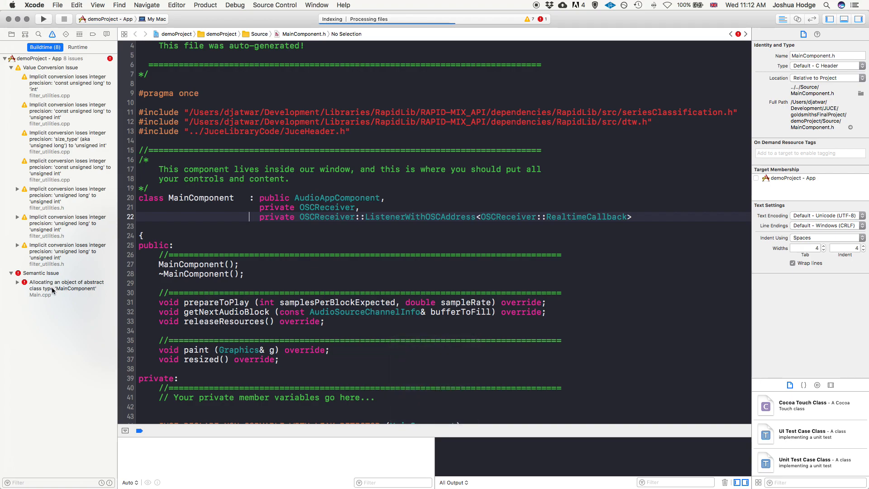
mouse_move(76, 287)
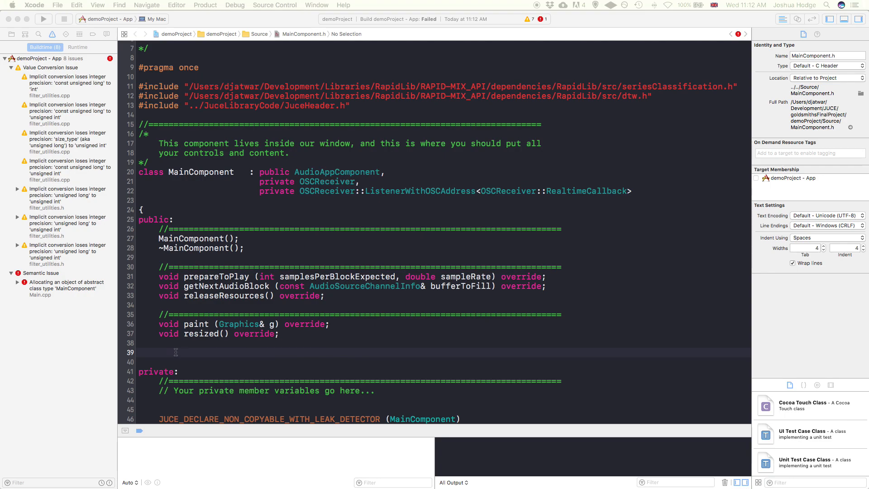
mouse_move(120, 243)
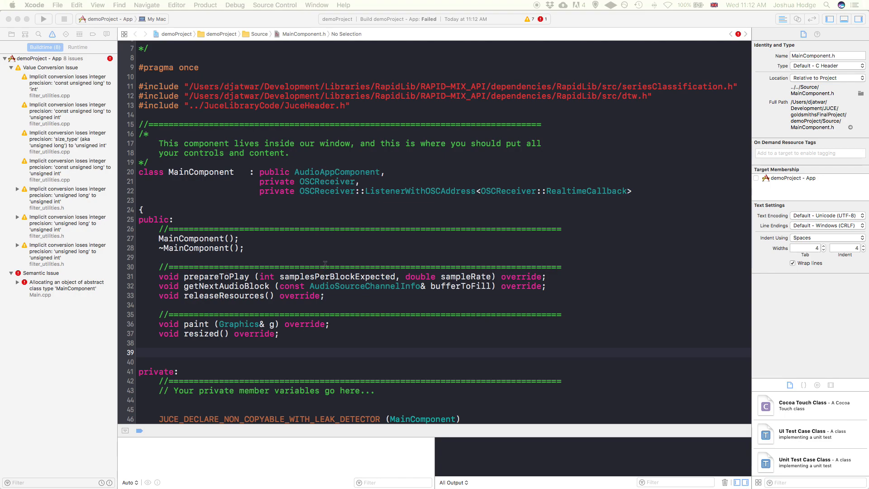
mouse_move(324, 265)
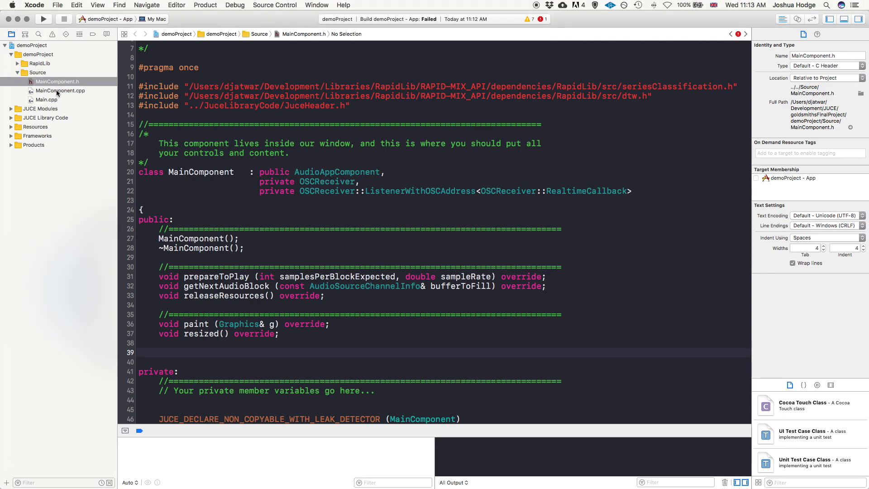
- In MainComponent.cpp, qualify oscMessageReceived with MainComponent:: and remove its trailing override
click(60, 91)
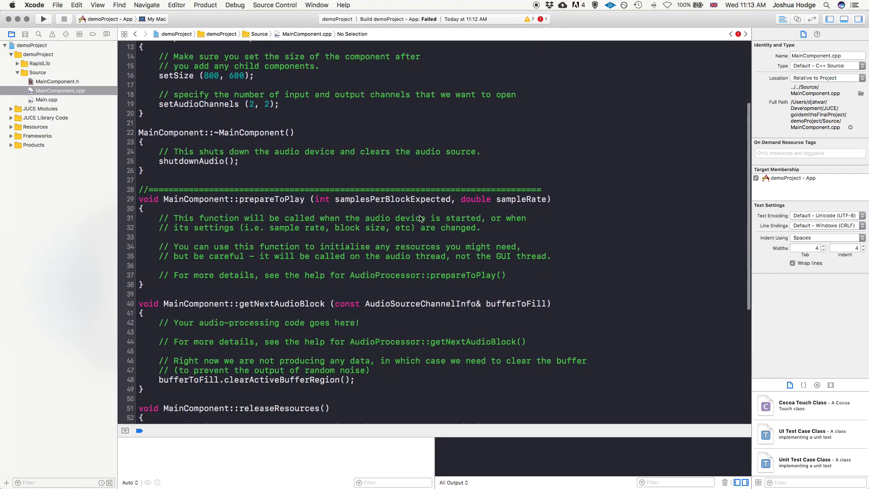
scroll(down, 3)
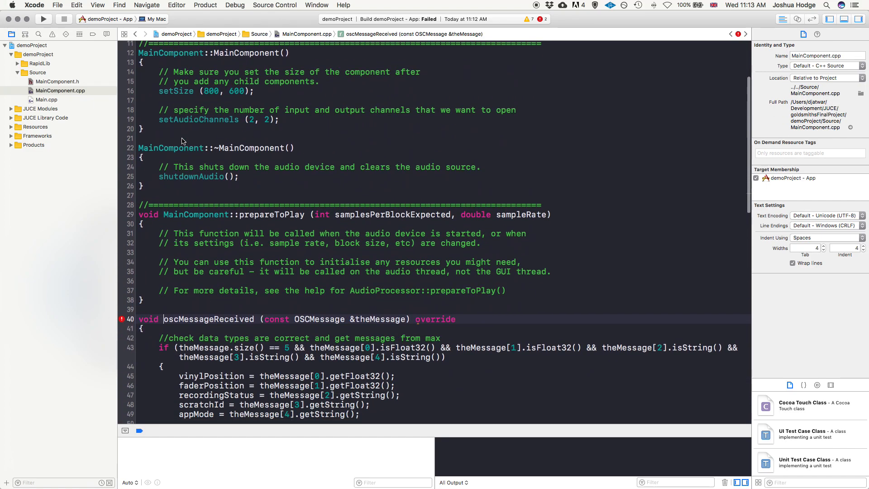
scroll(down, 3)
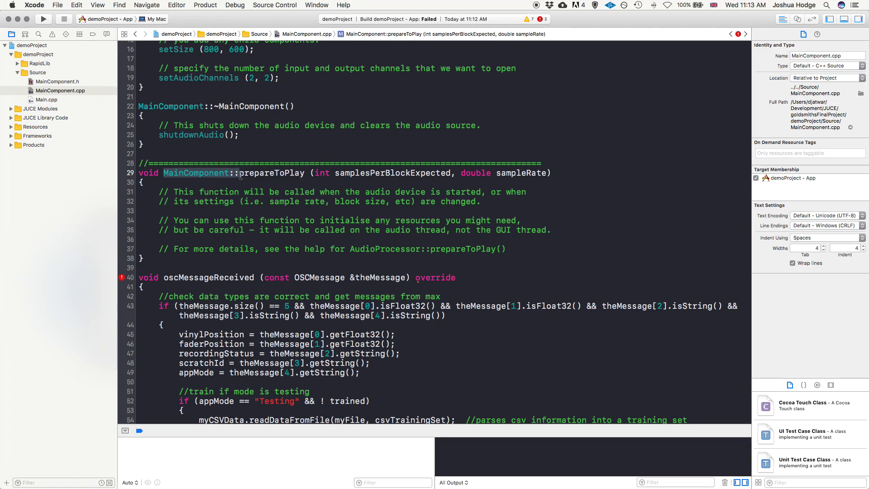
mouse_move(165, 277)
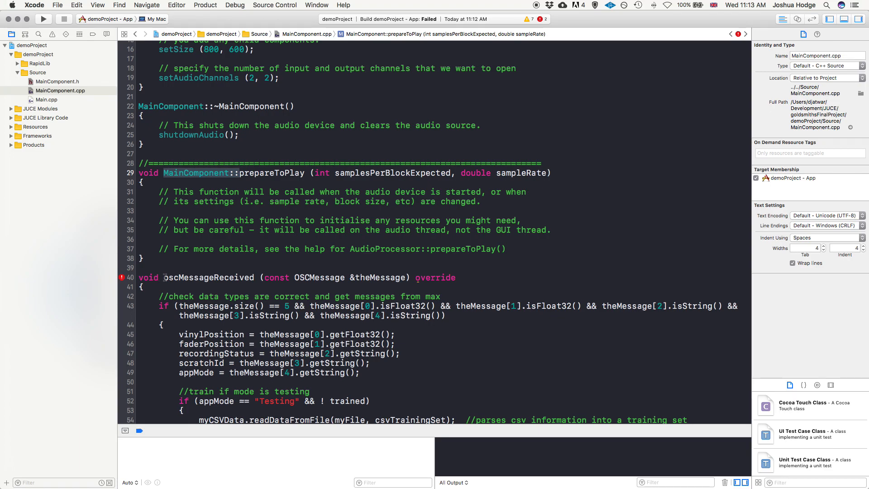
click(222, 277)
text(MainComponent::)
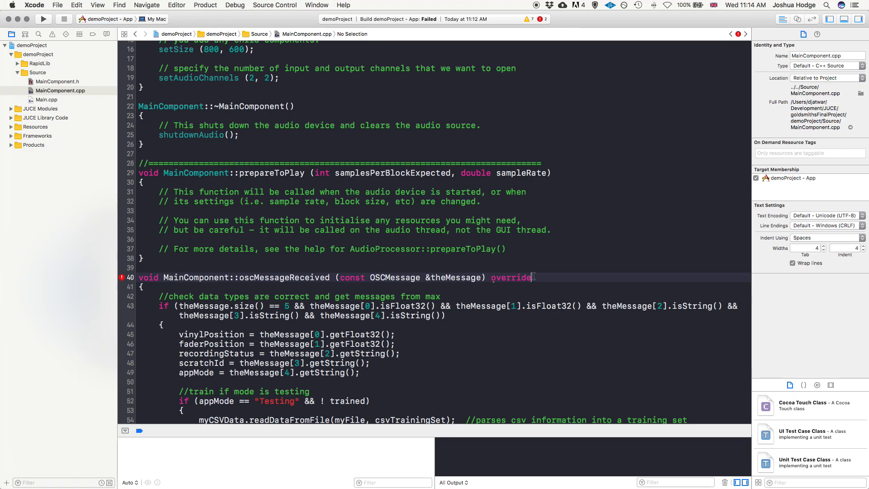
key(backspace)
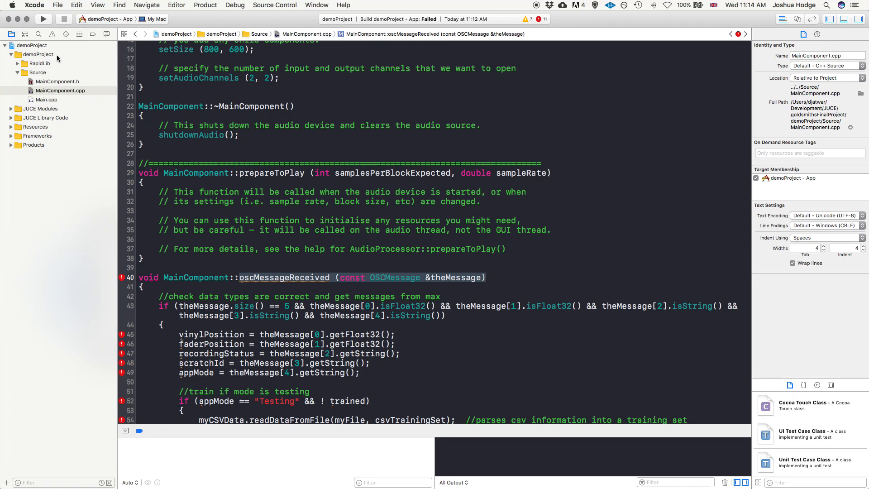
- Declare void oscMessageReceived (const OSCMessage &theMessage); in MainComponent.h's public section
click(58, 81)
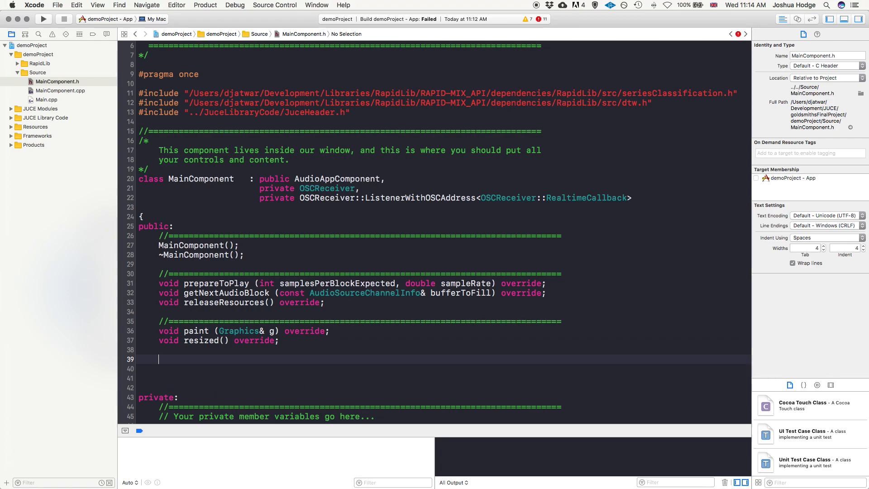
text(void)
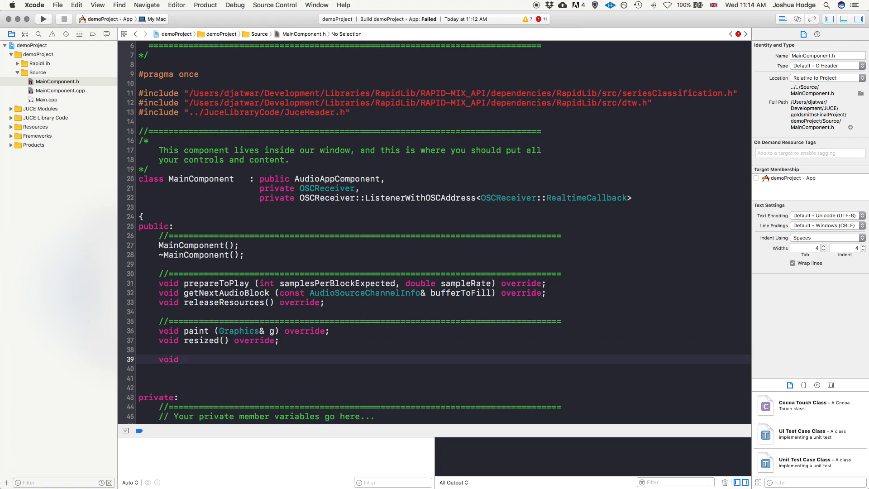
text(oscMessageReceived (const OSCMessage &theMessage);)
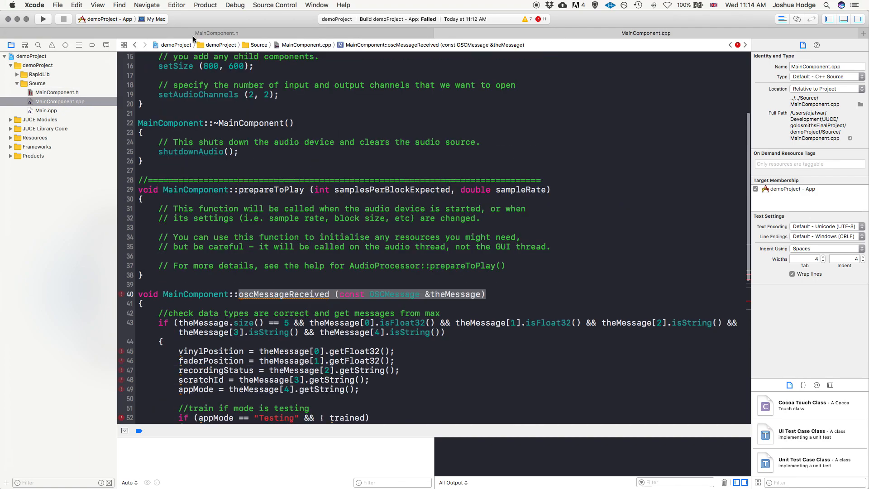
click(57, 92)
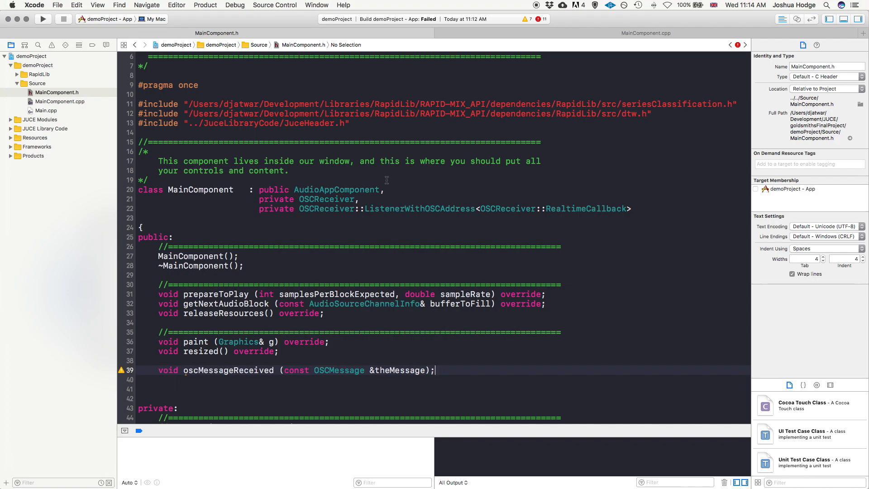
- Comment out the callback body in MainComponent.cpp and start adding override to the header declaration
click(60, 102)
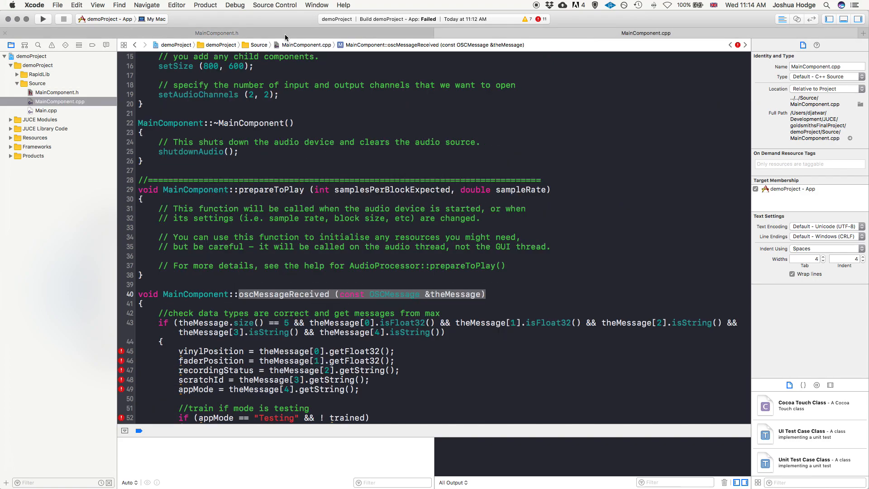
scroll(down, 3)
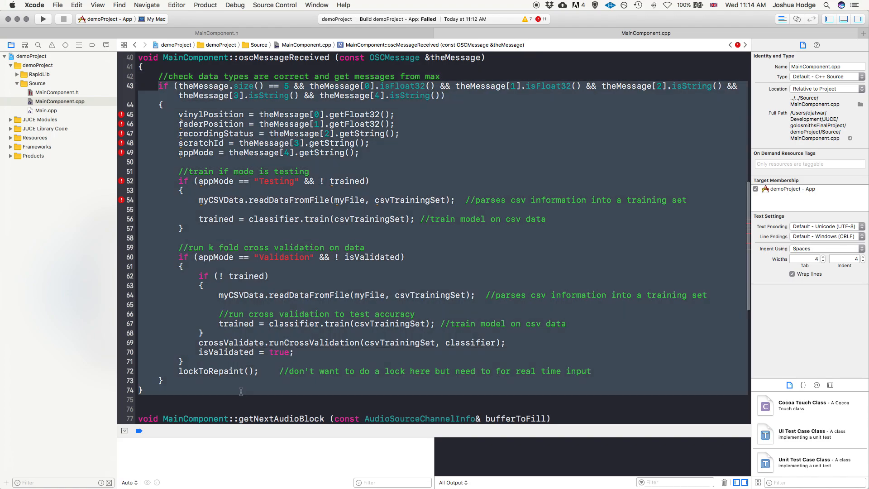
key(cmd+/)
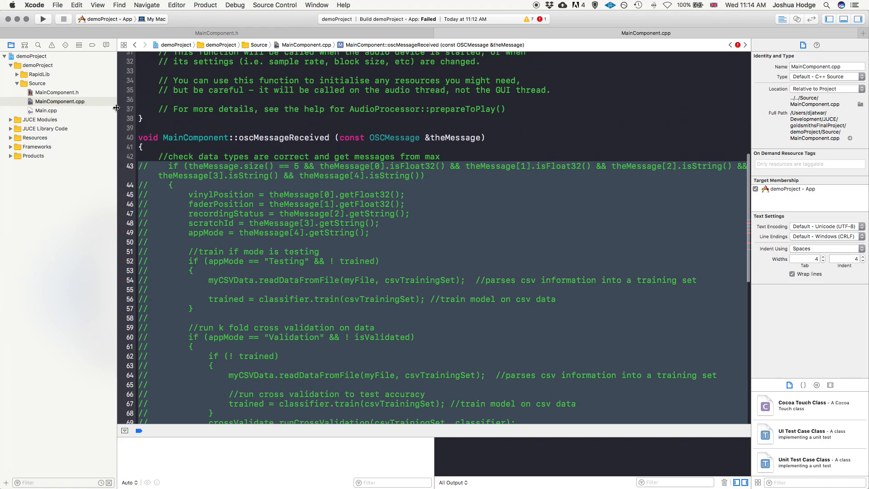
click(57, 93)
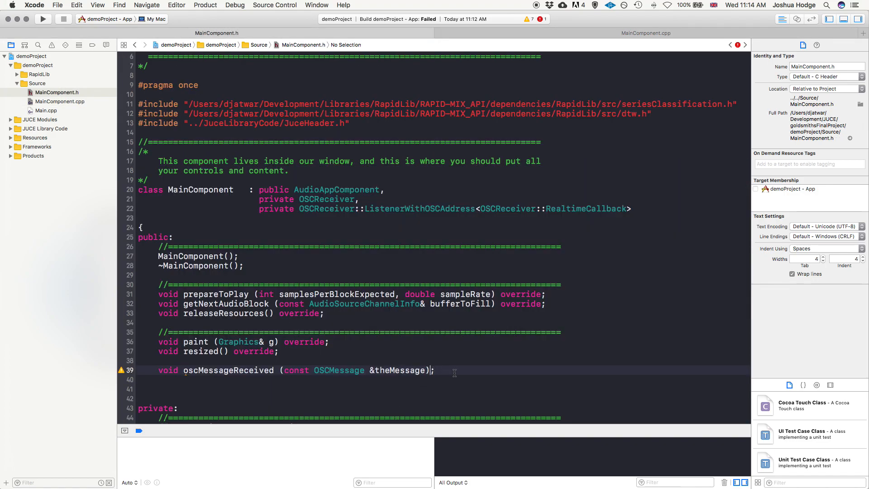
text(override)
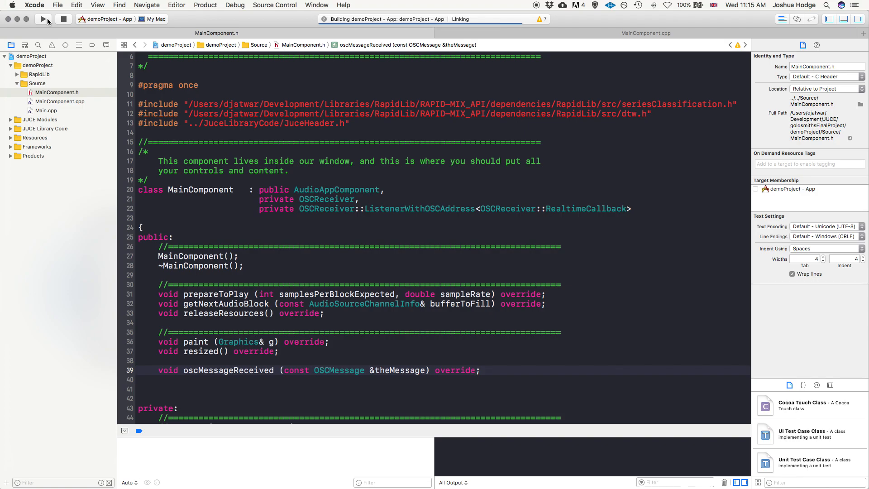
- Build and run demoProject with the override declaration, finishing with only 7 warnings
click(44, 19)
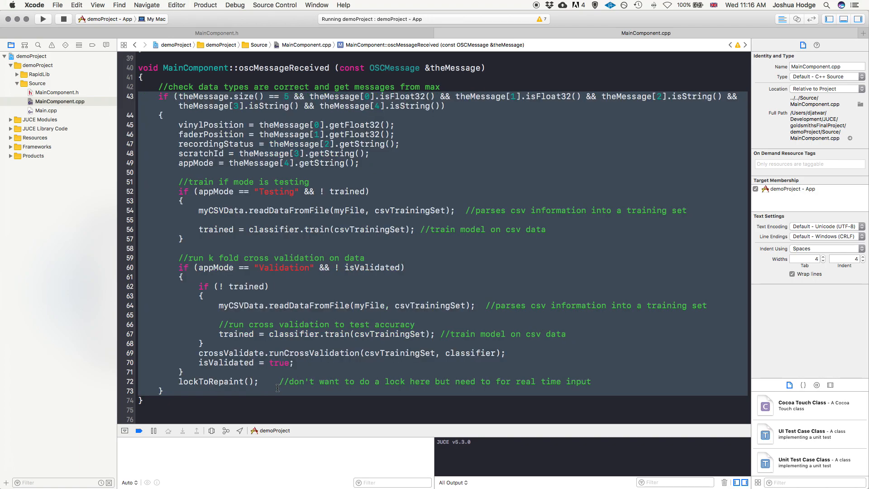
- Paste classifier, training set, state and OSC members under private: in MainComponent.h, commenting out CrossValidation and CSVData
scroll(up, 3)
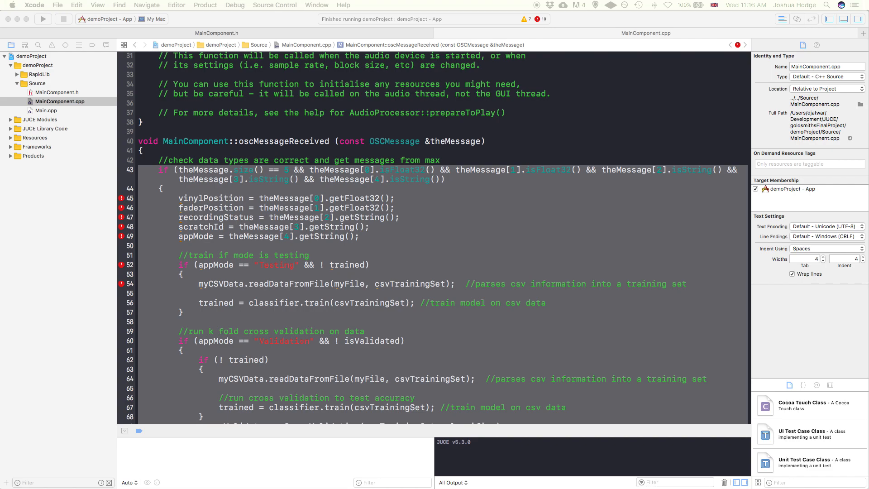
double_click(208, 160)
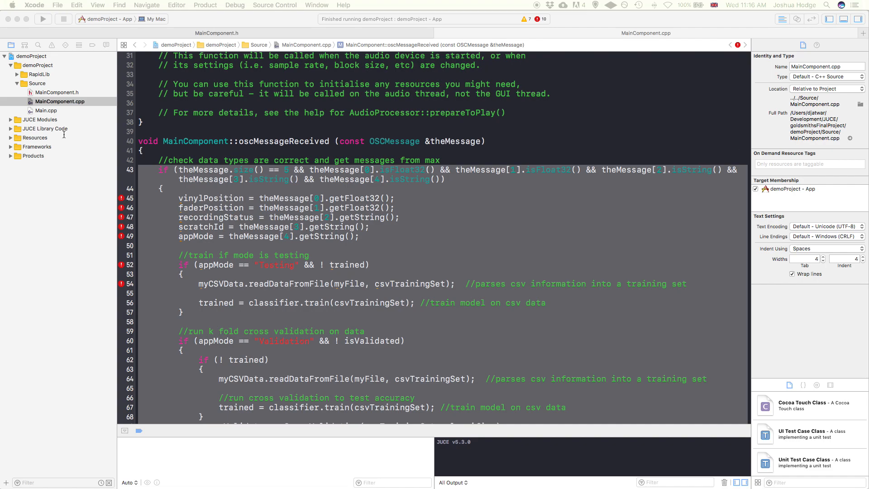
click(57, 93)
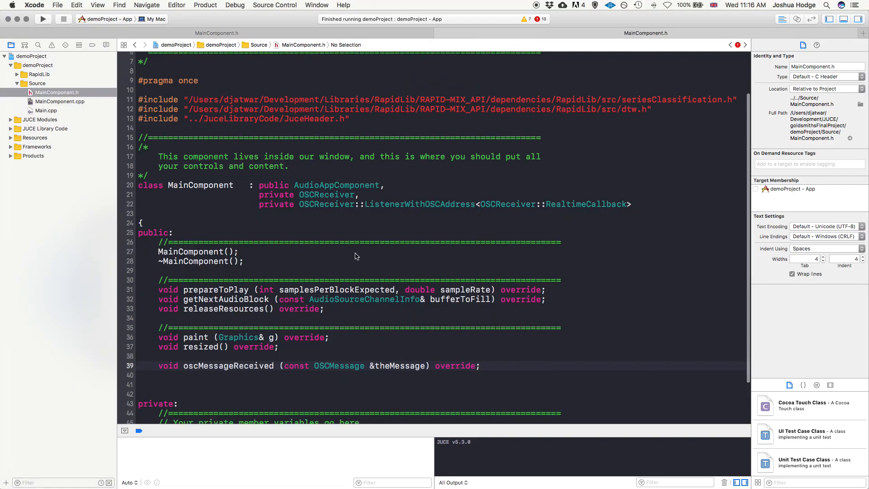
scroll(down, 3)
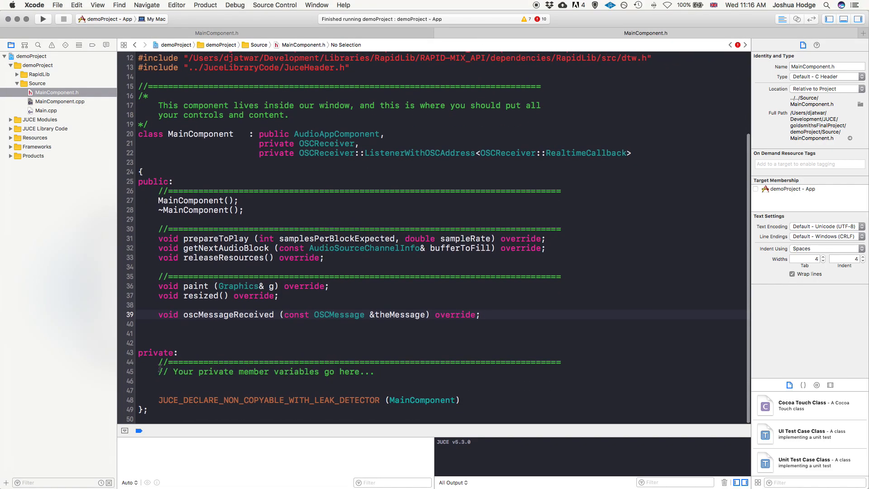
click(161, 353)
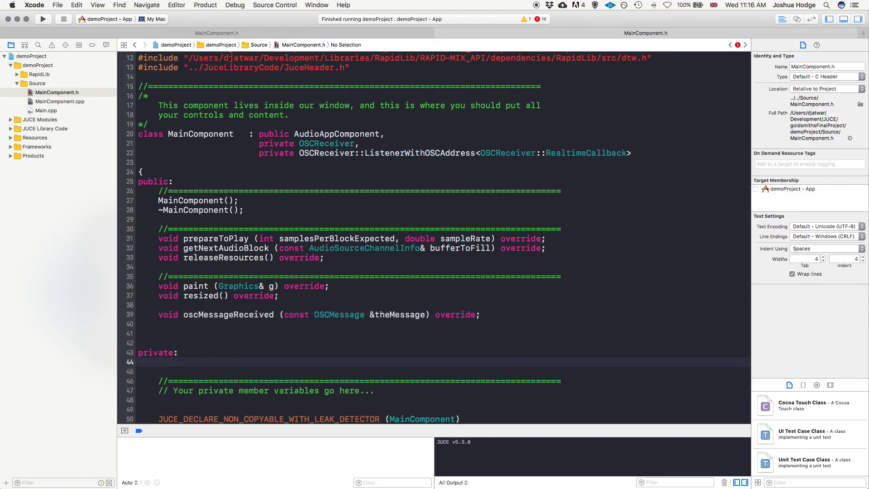
scroll(down, 3)
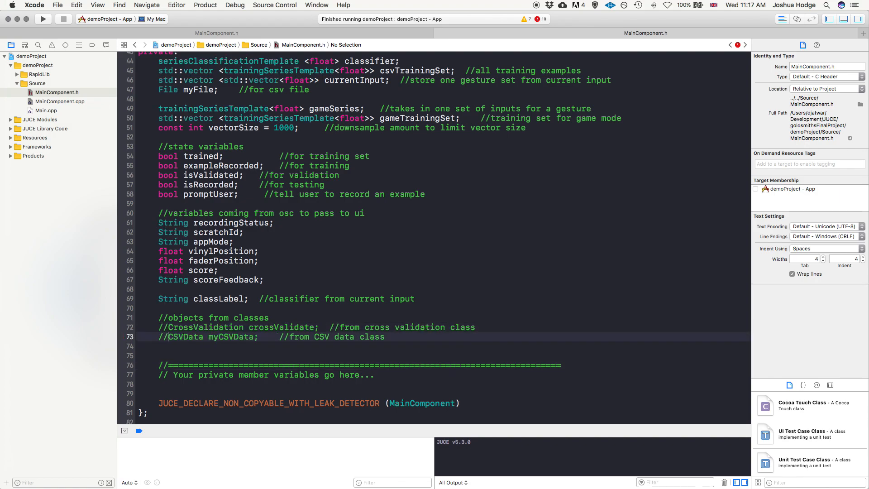
- Comment out the readDataFromFile, runCrossValidation and lockToRepaint lines in oscMessageReceived
click(59, 101)
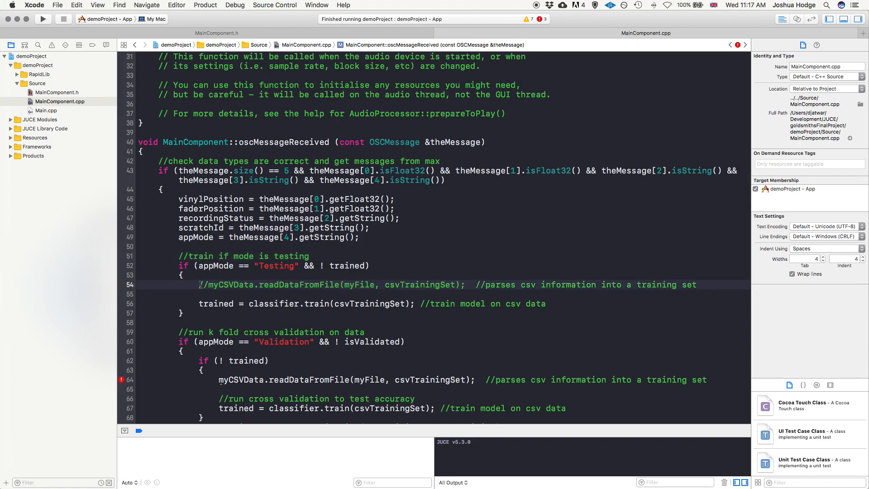
scroll(down, 3)
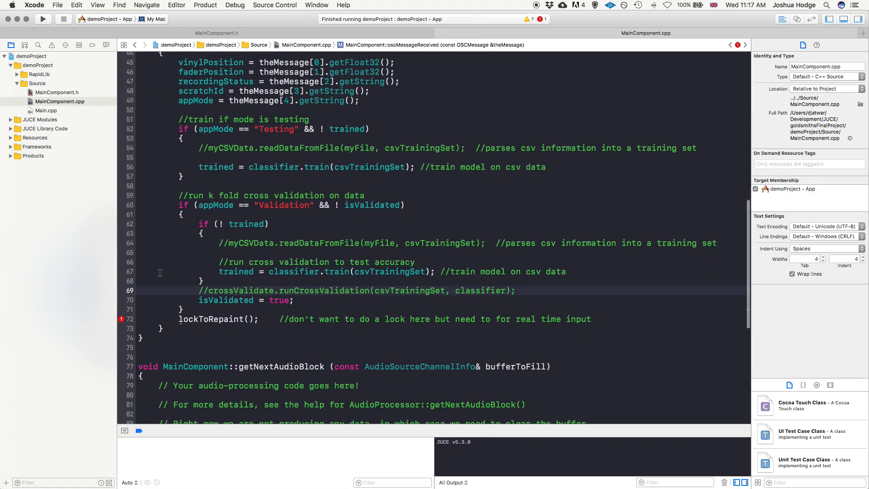
click(178, 319)
text(//)
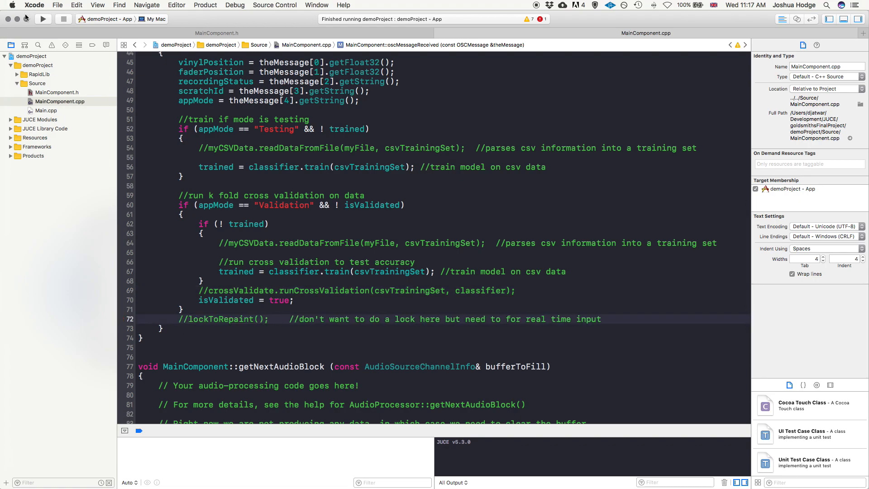
- Rebuild and run demoProject, finishing successfully with 7 warnings
click(43, 19)
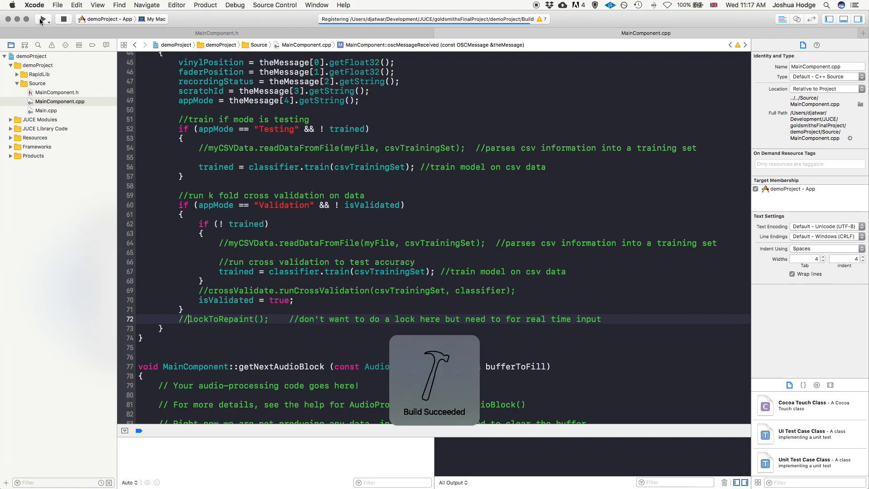
click(42, 19)
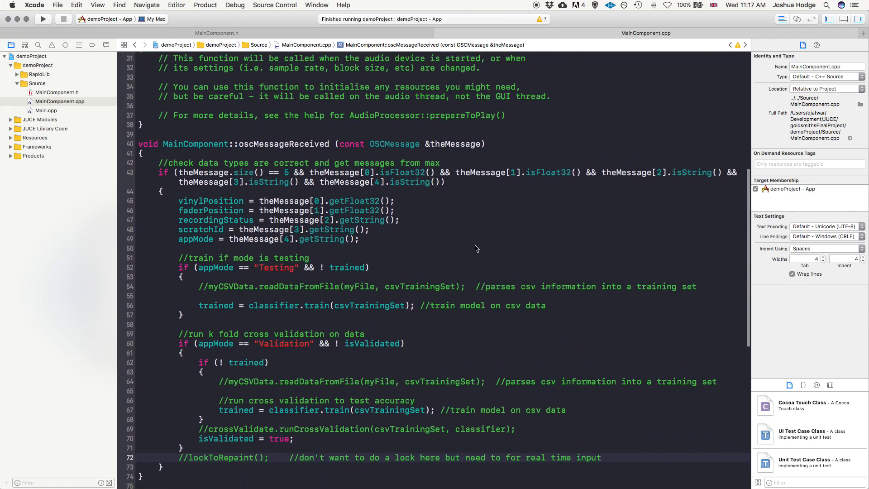
scroll(down, 3)
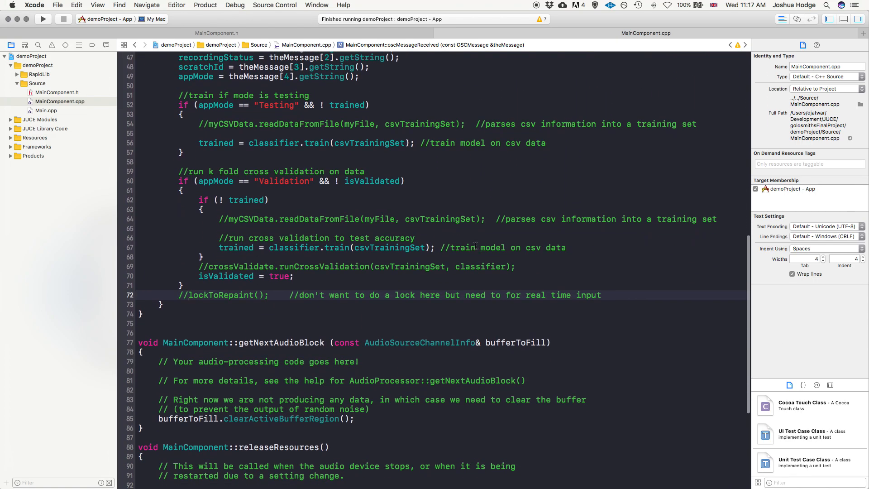
scroll(down, 3)
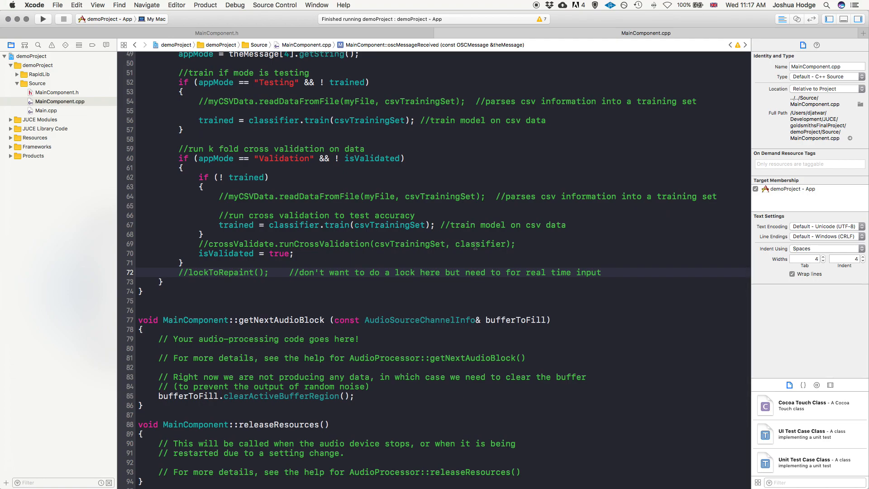